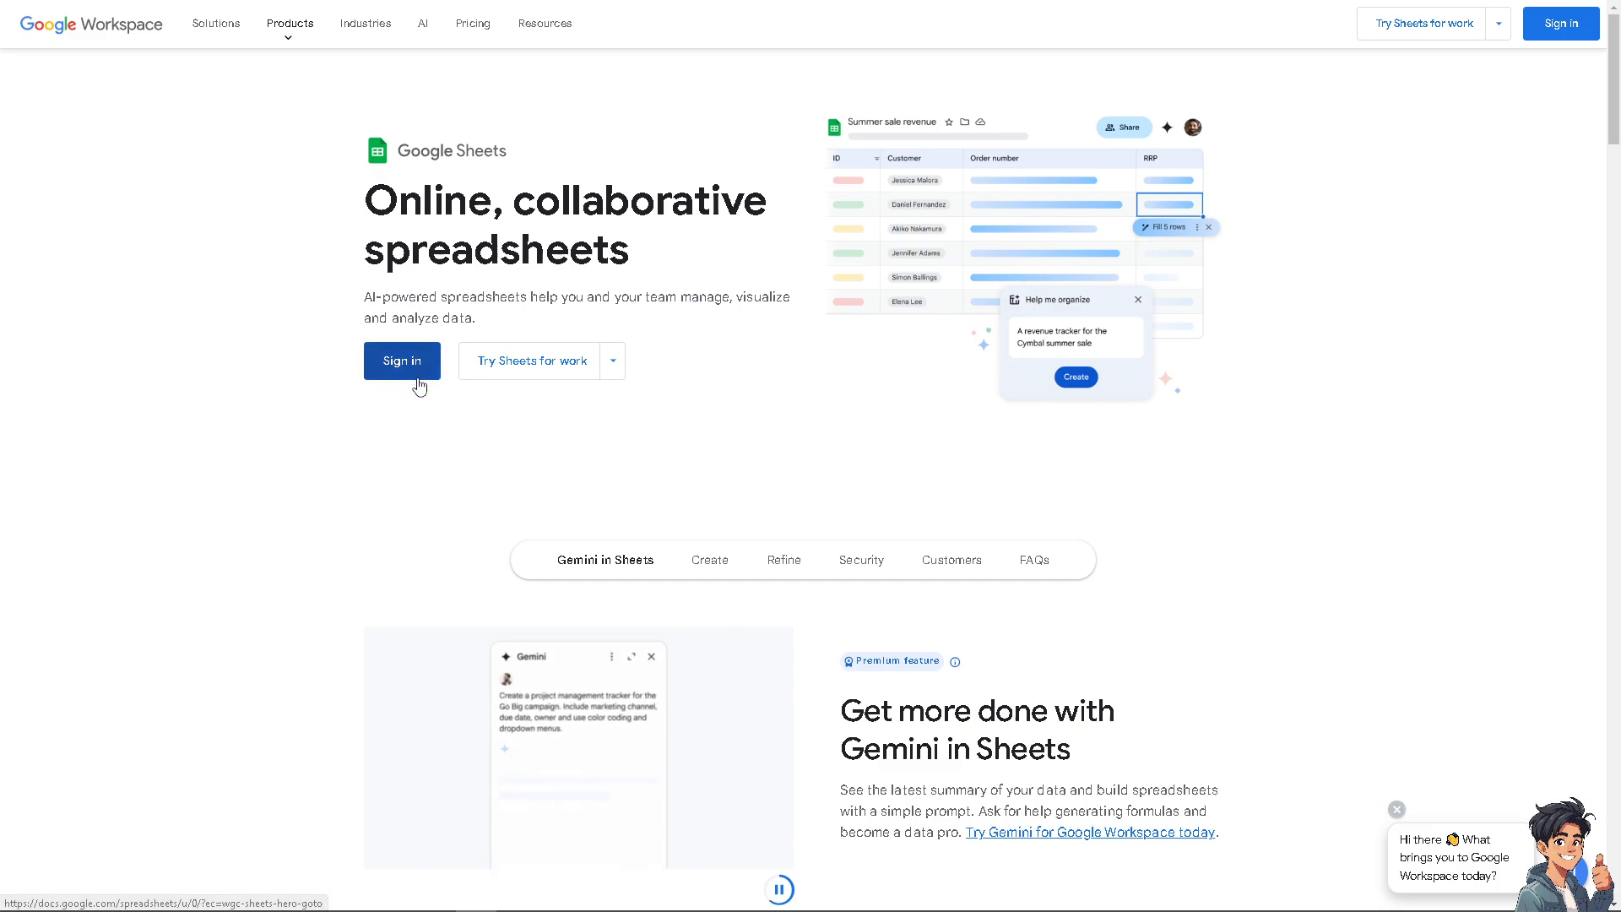
mouse_move(466, 449)
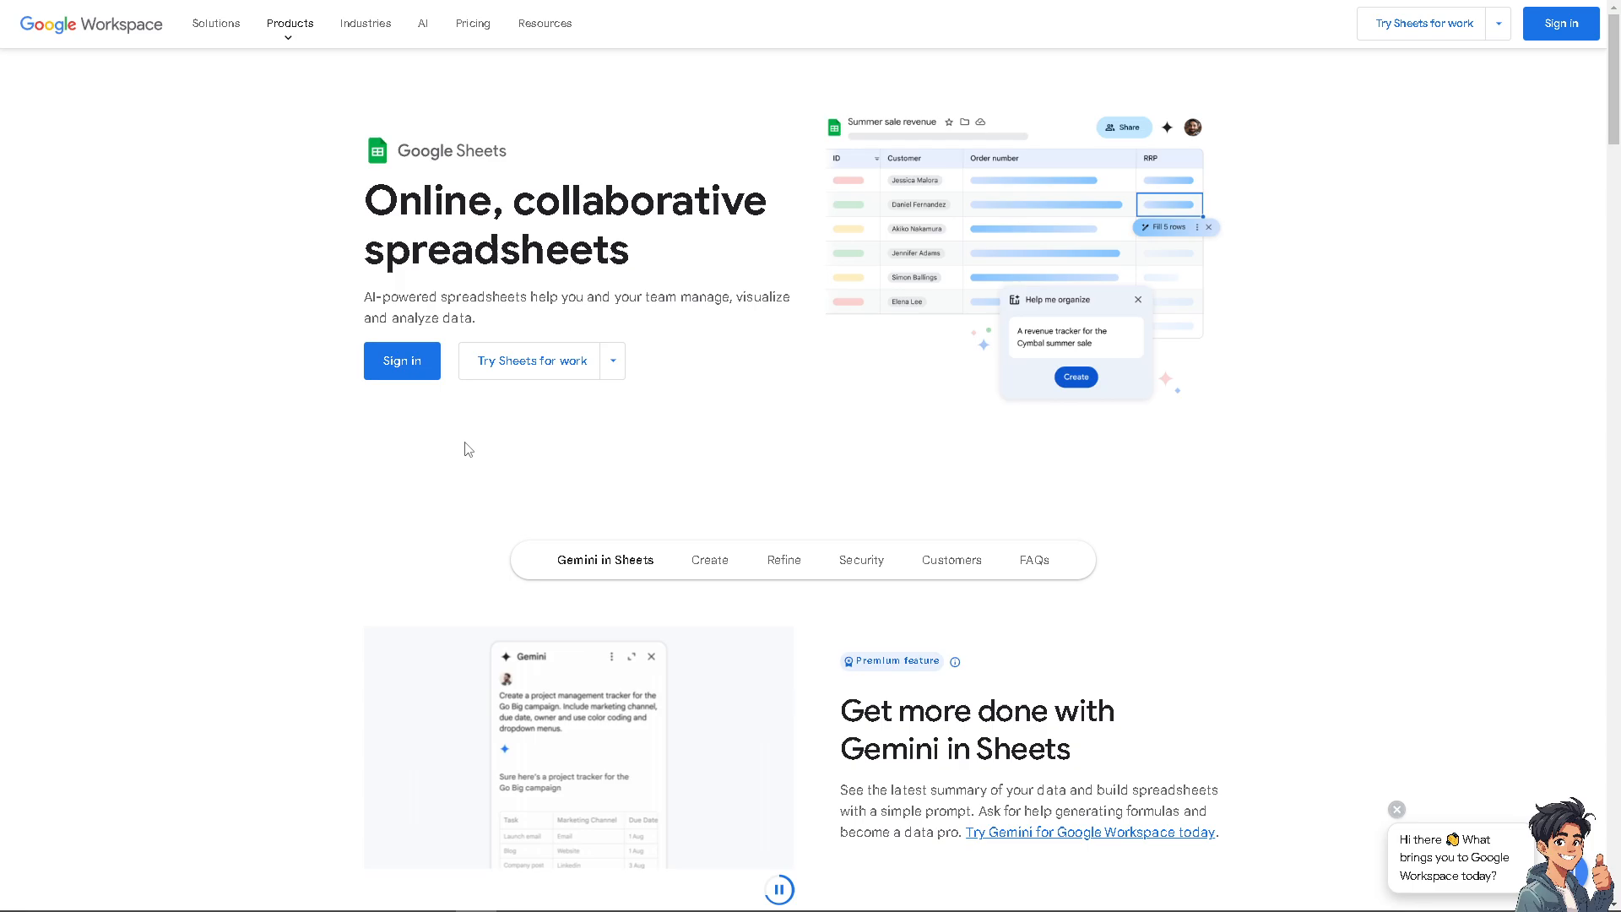
- Navigate from the Sheets product page to the Workspace business overview page
click(612, 361)
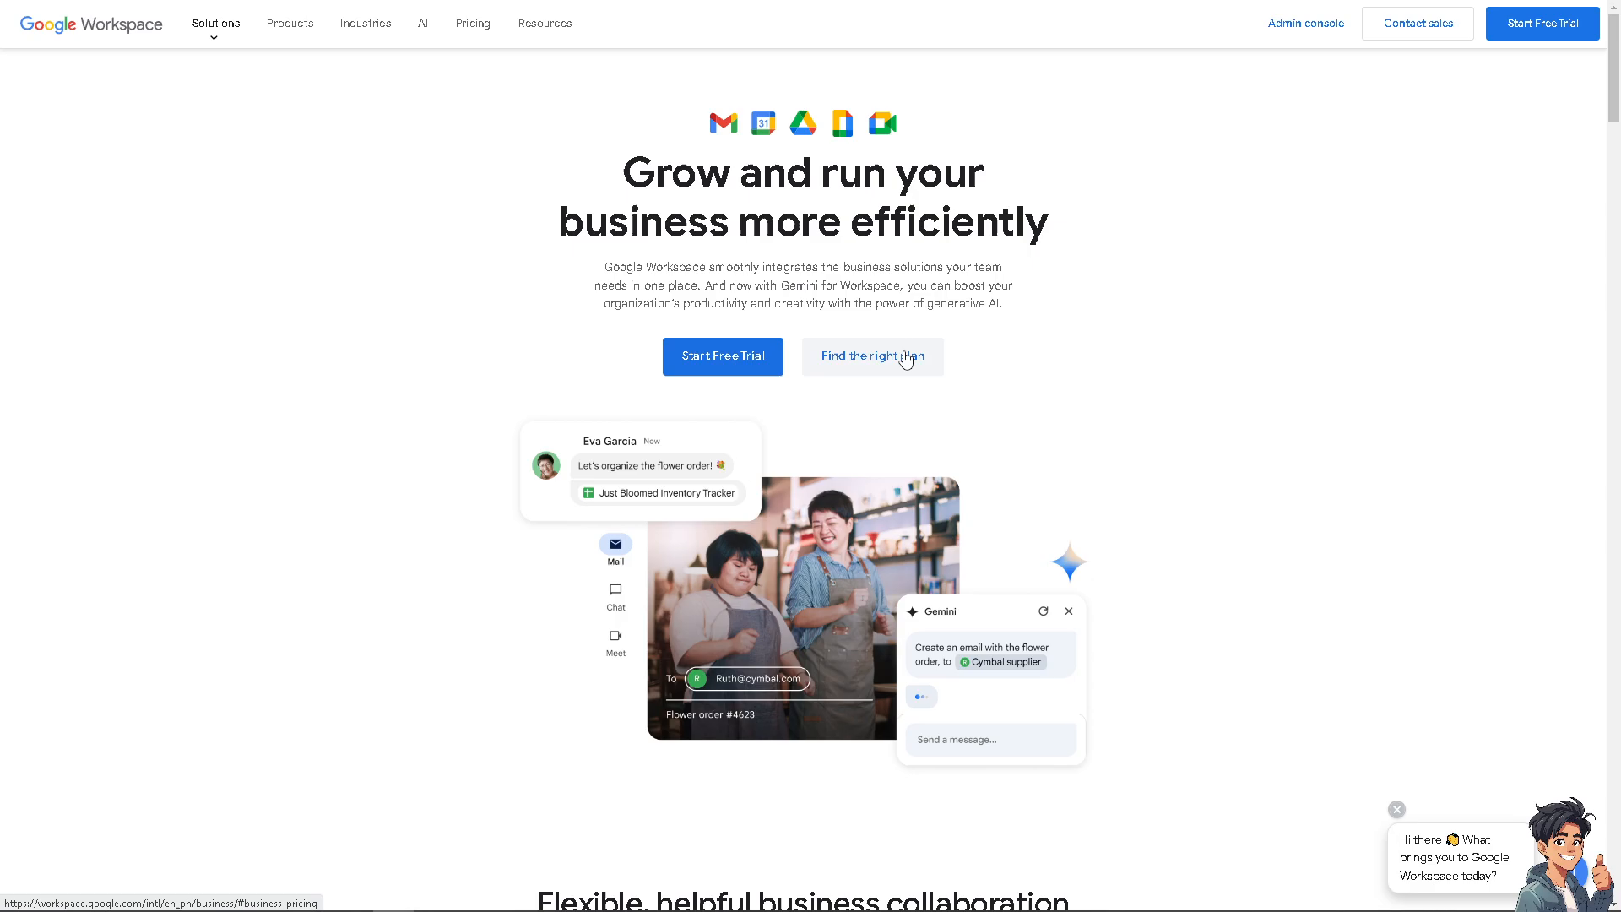
click(871, 356)
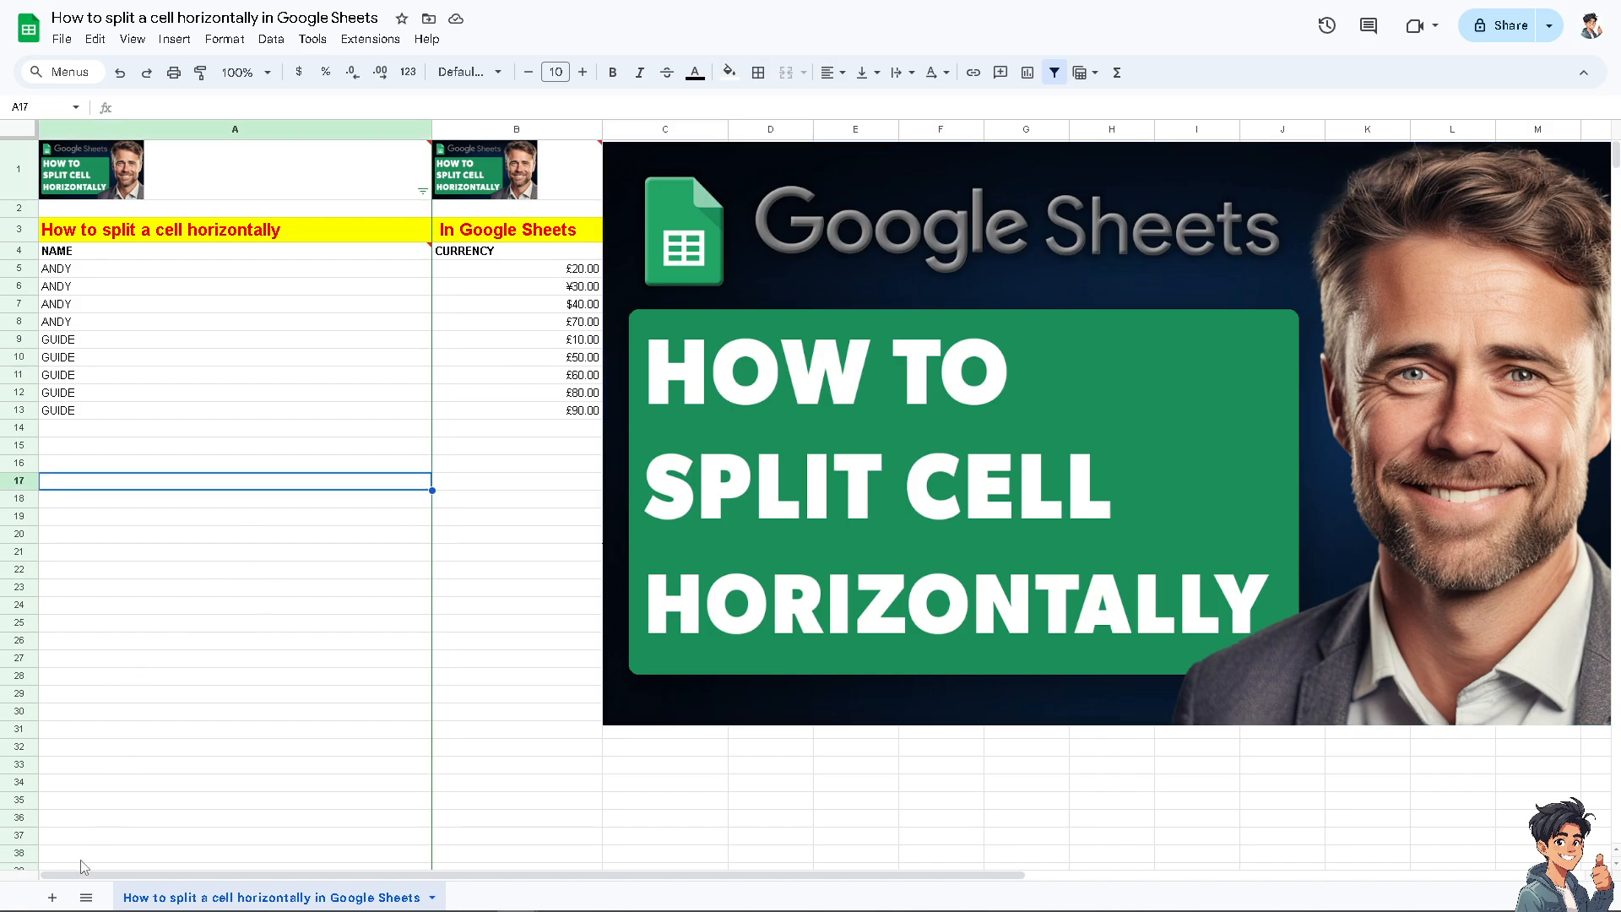
- Add a new sheet with ANDY, GUIDE and ANDY GUIDE in A1:A3 as size-24 bold blue text
click(52, 897)
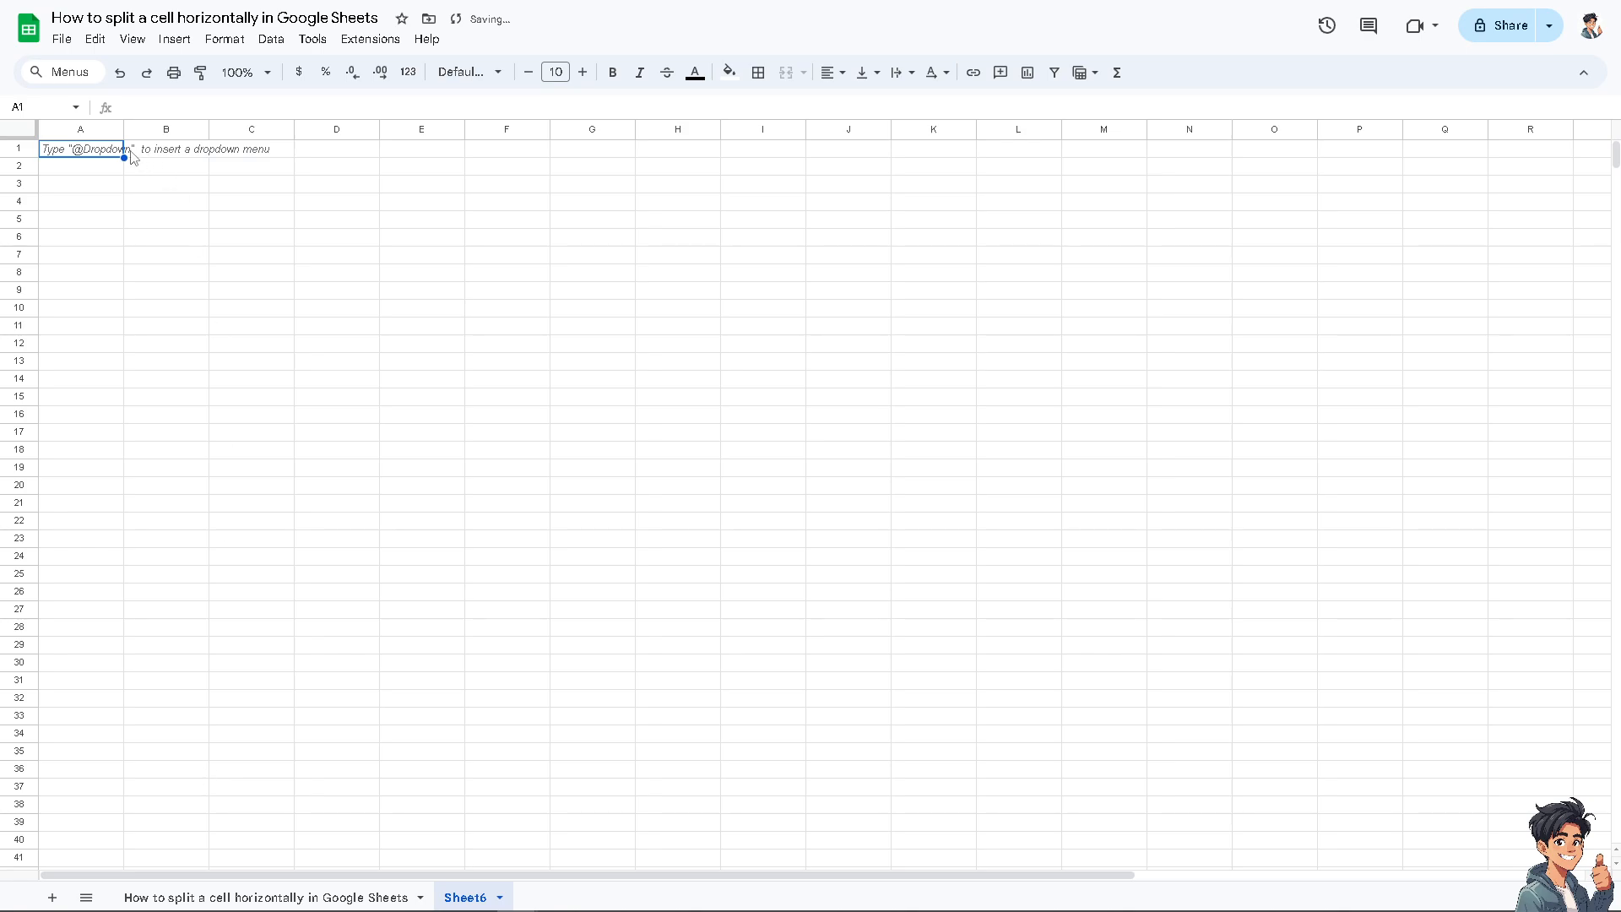
text(ANDY)
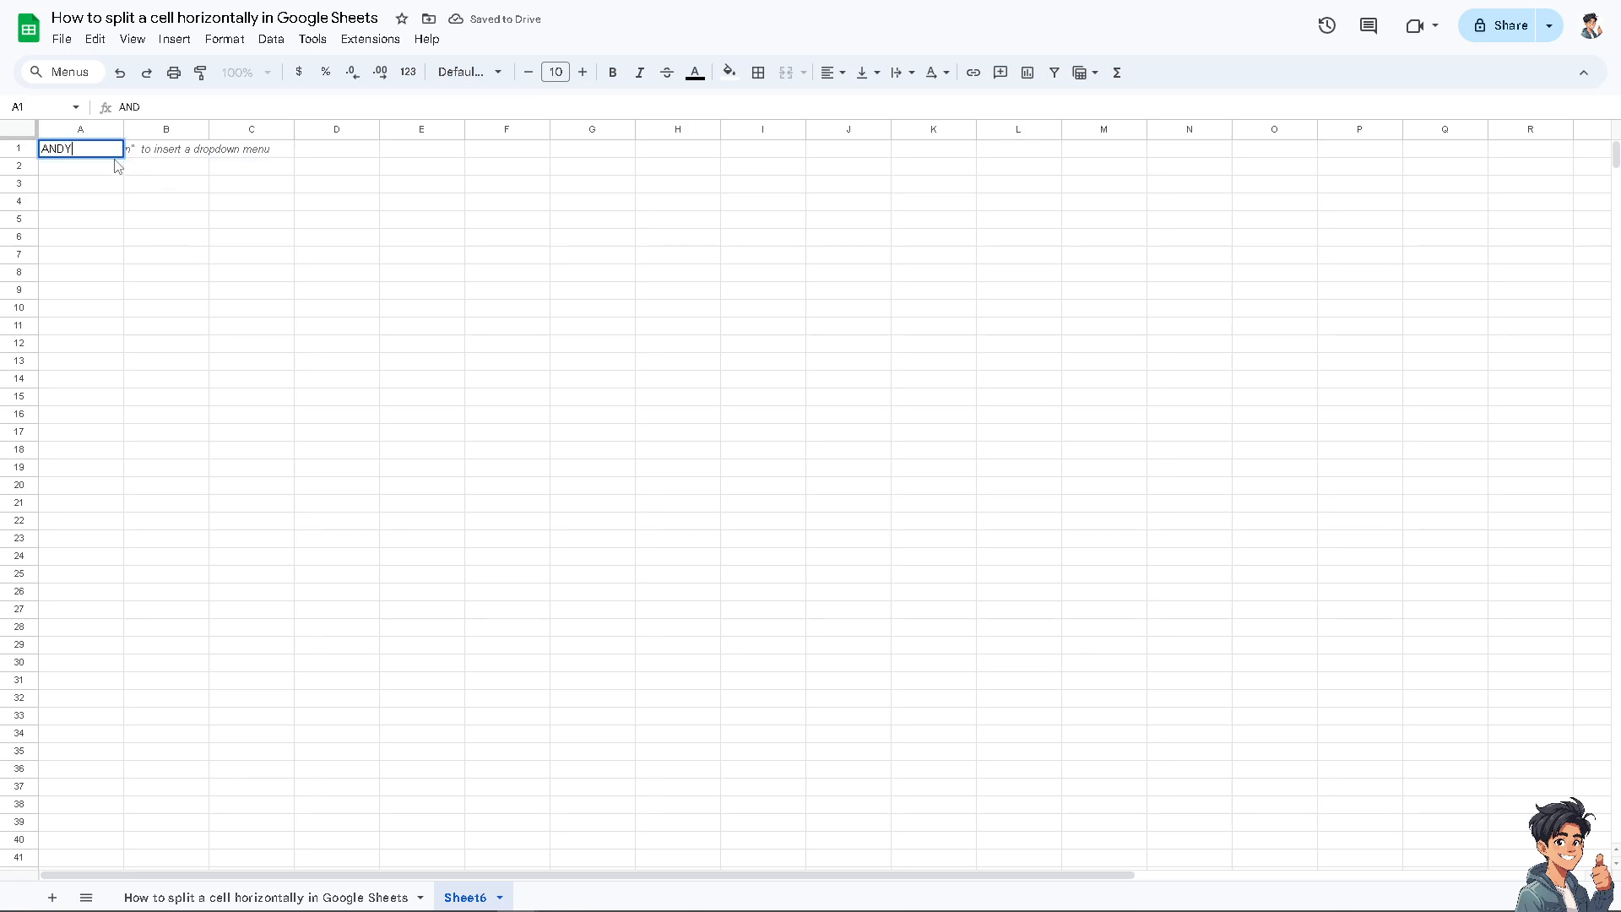
text(GUID)
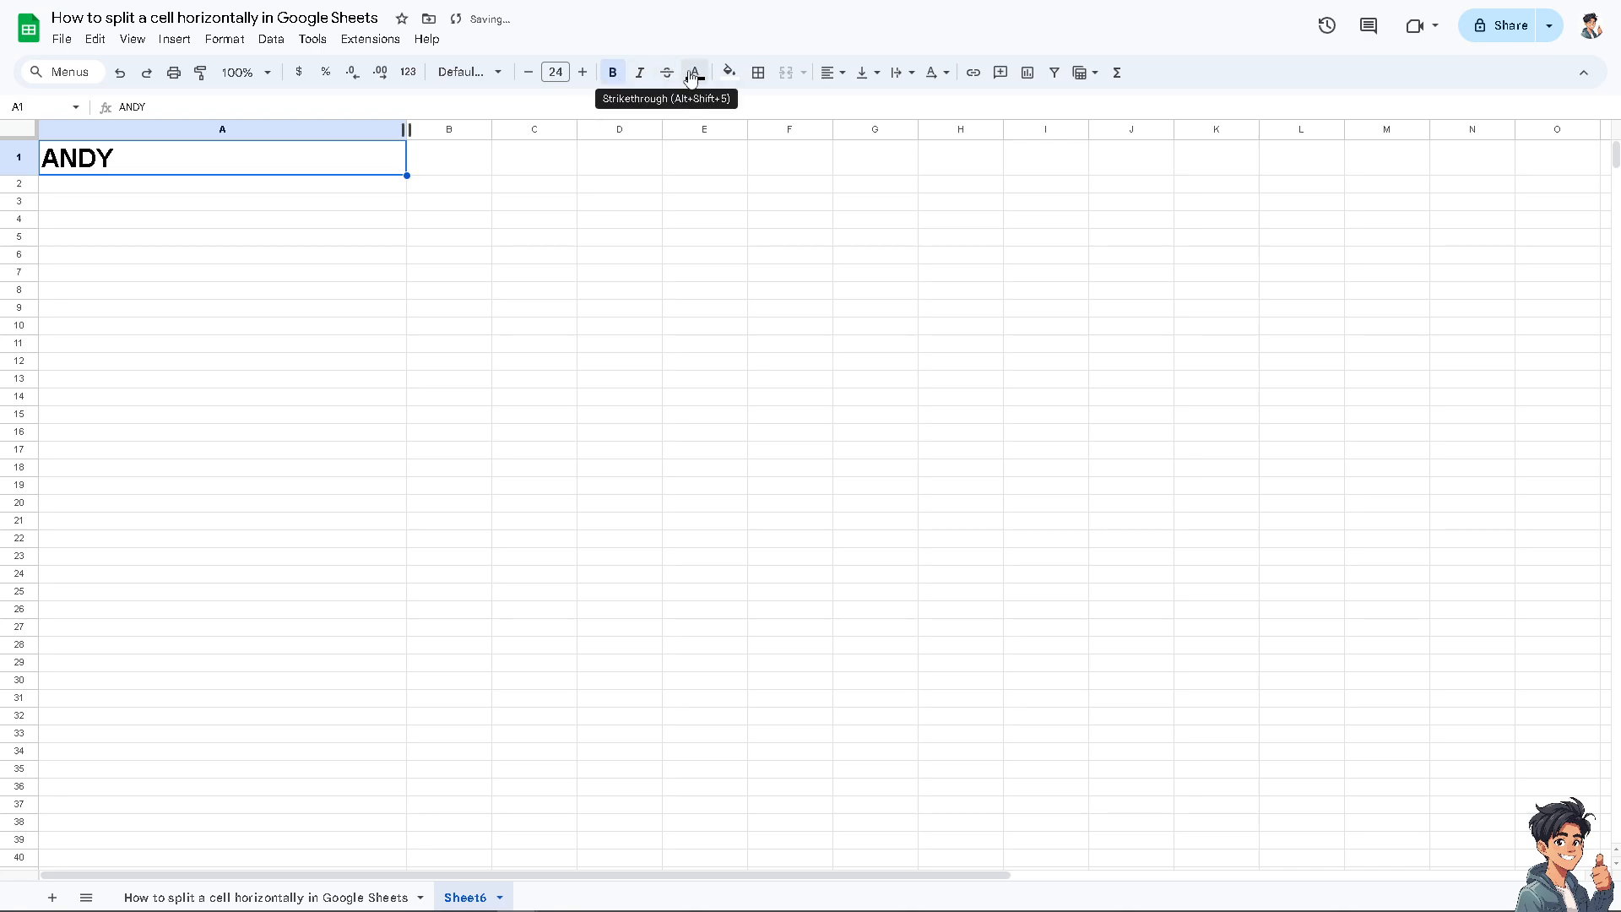
click(691, 73)
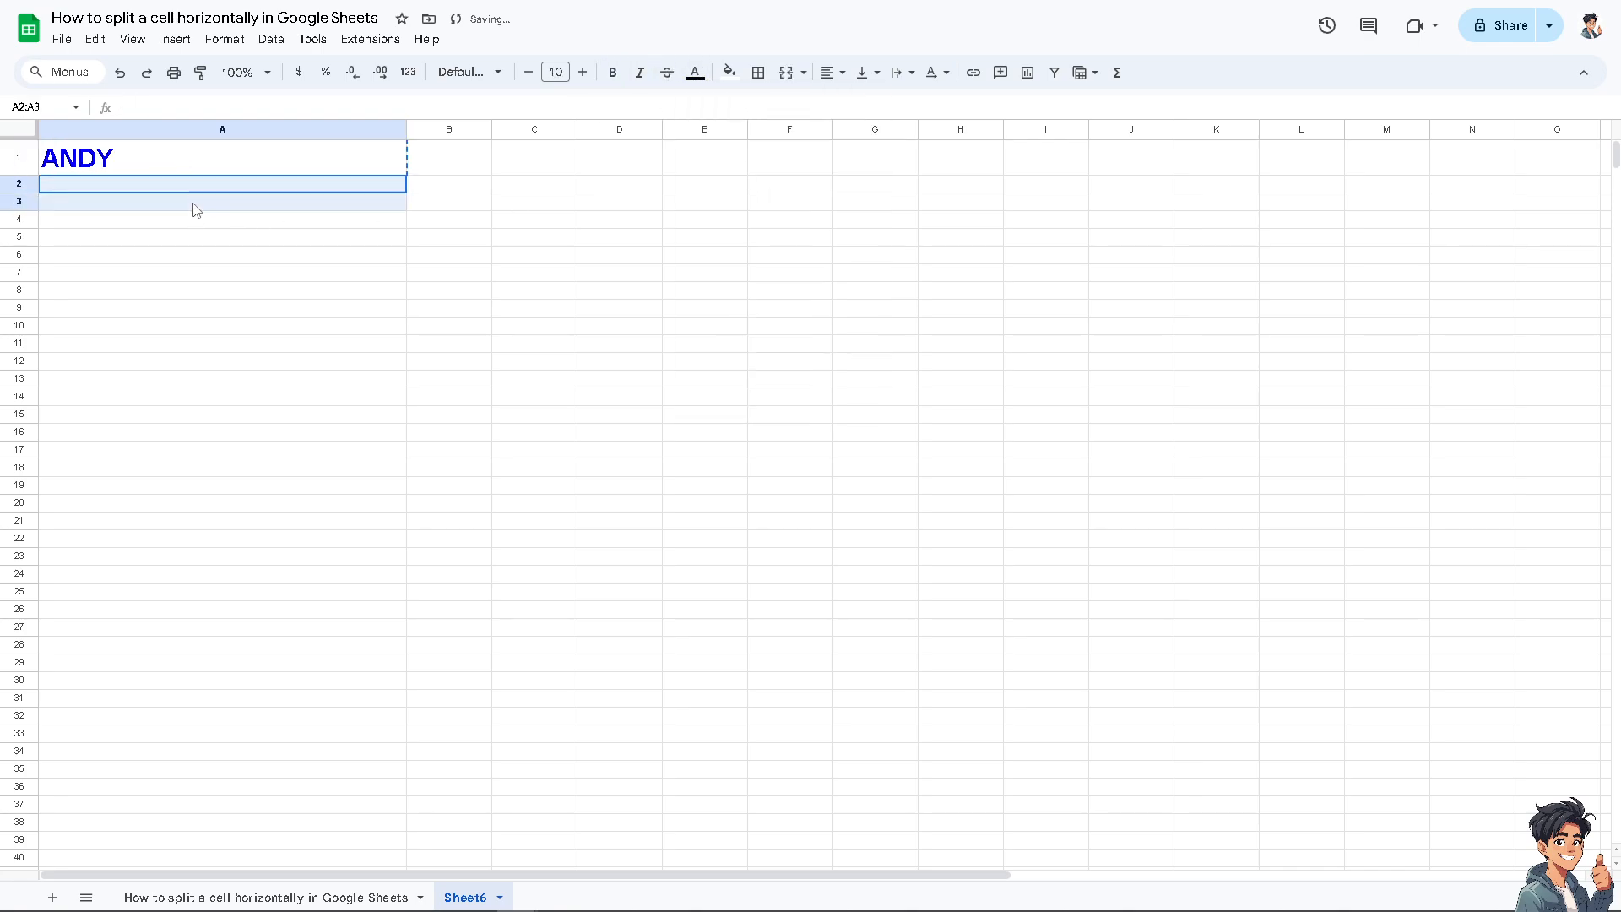
text(G)
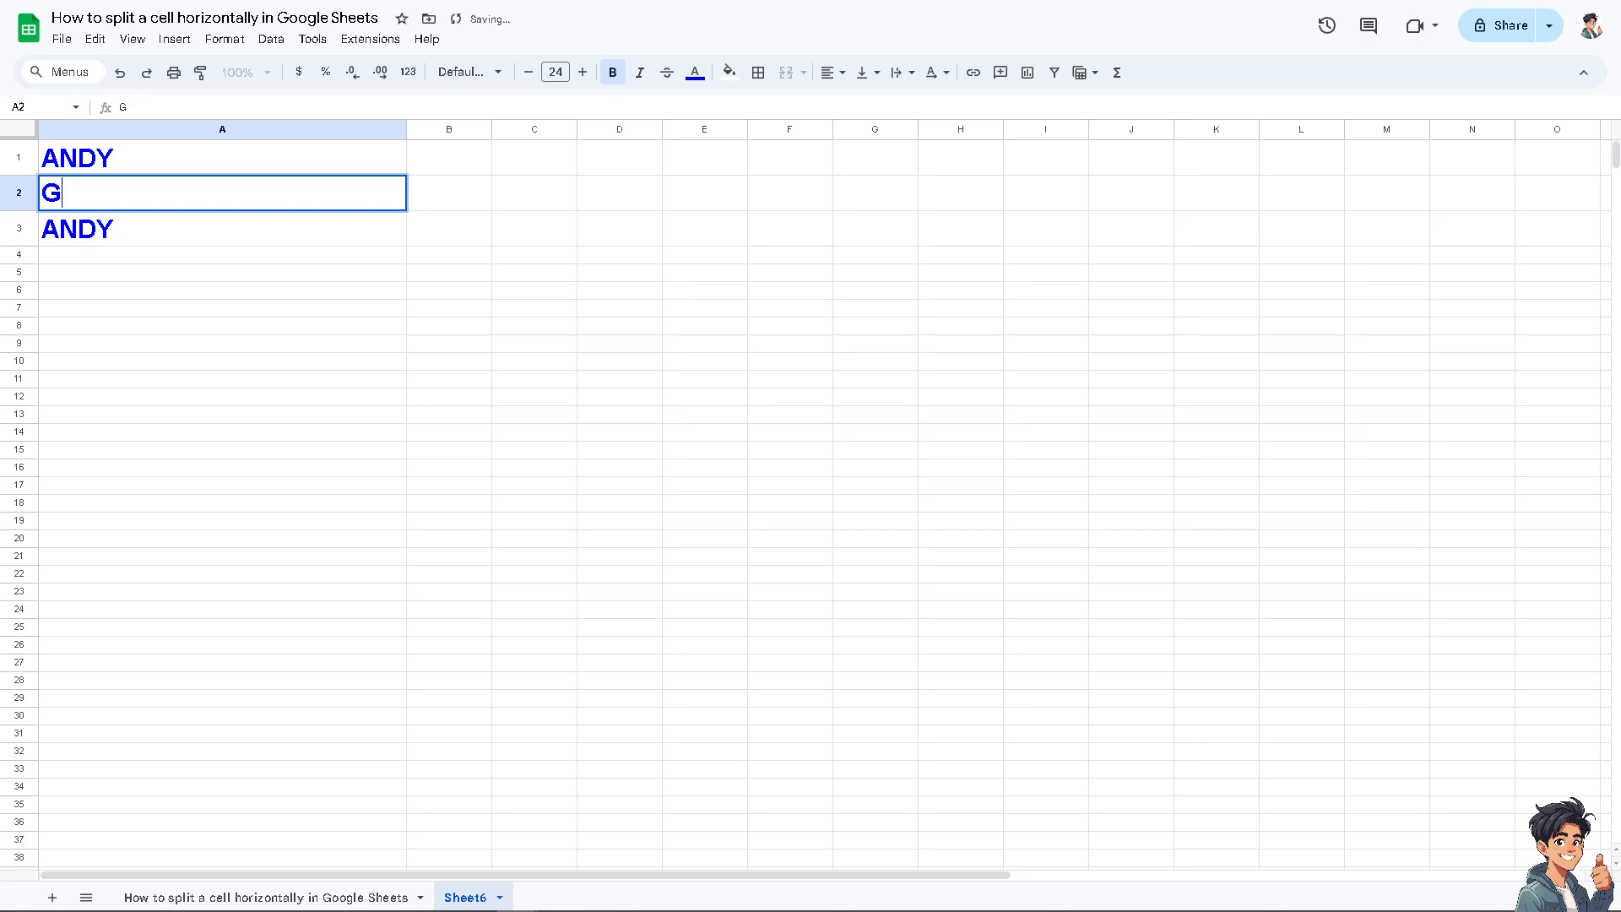
text(UIDE)
click(221, 228)
text( GUID)
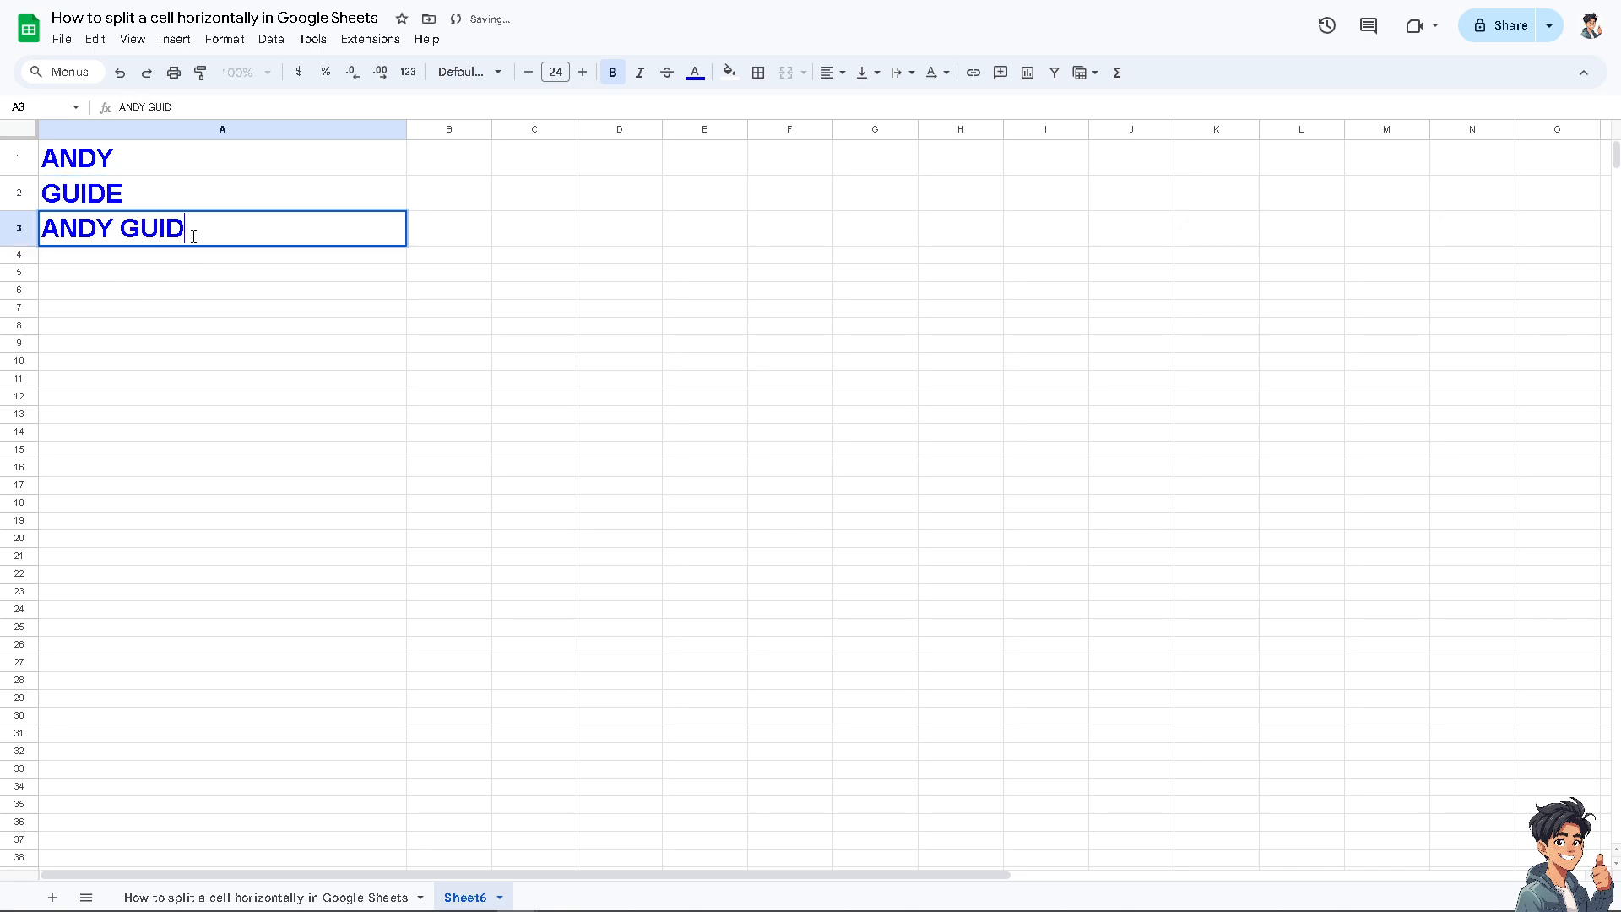
click(447, 157)
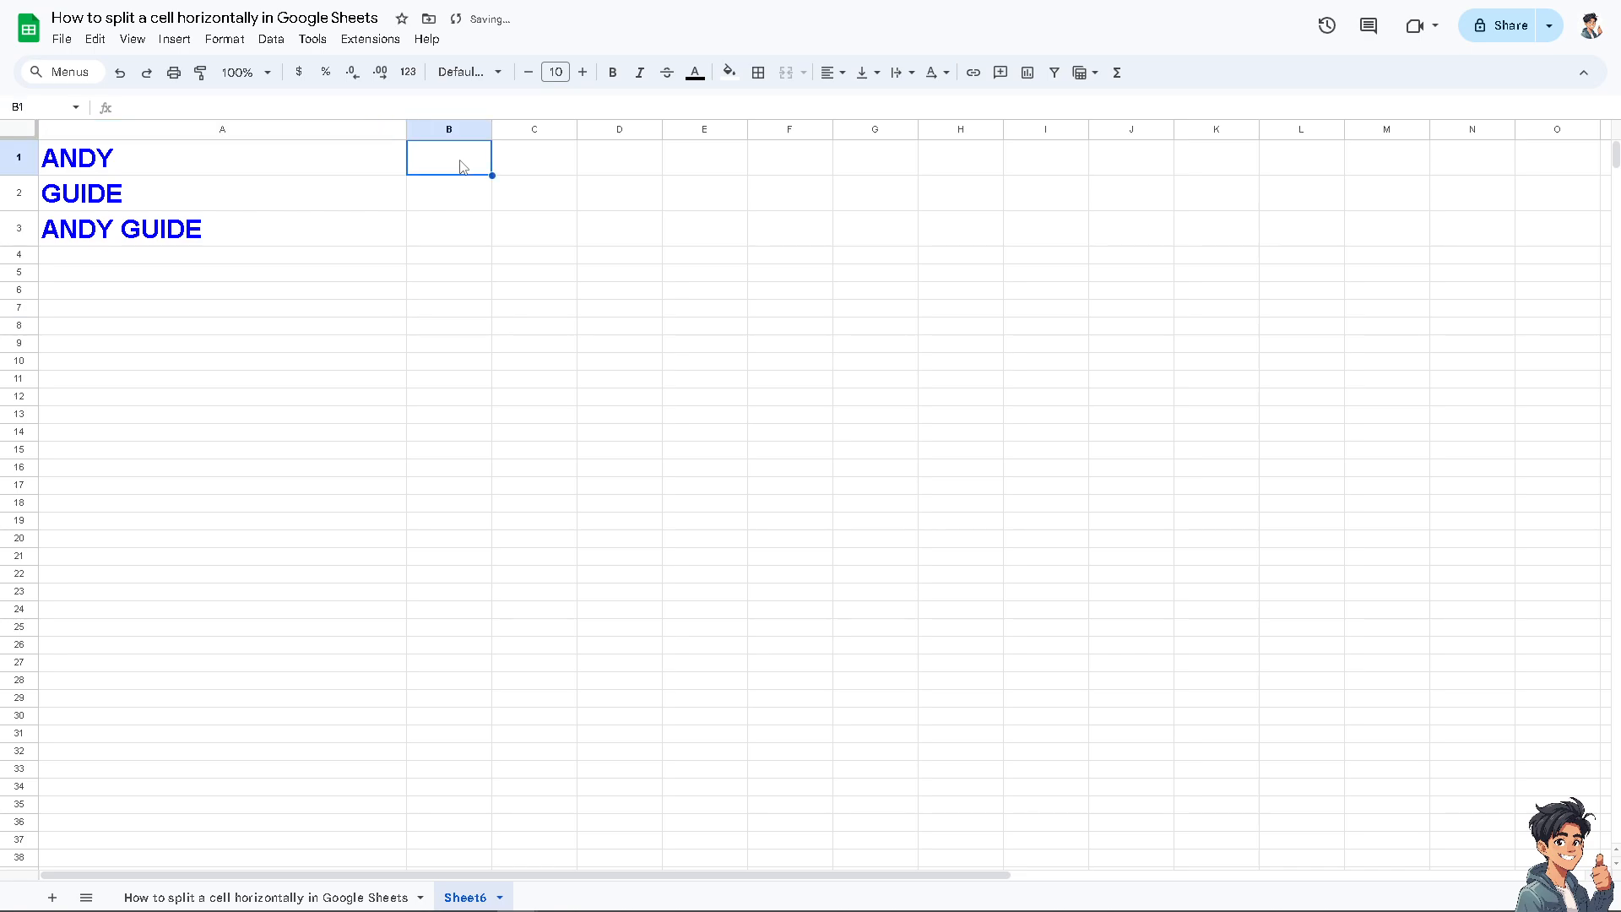
- Enter 4,20, 4:20 and 4 20 in B1:B3 in the Amatic font at size 36
text(420)
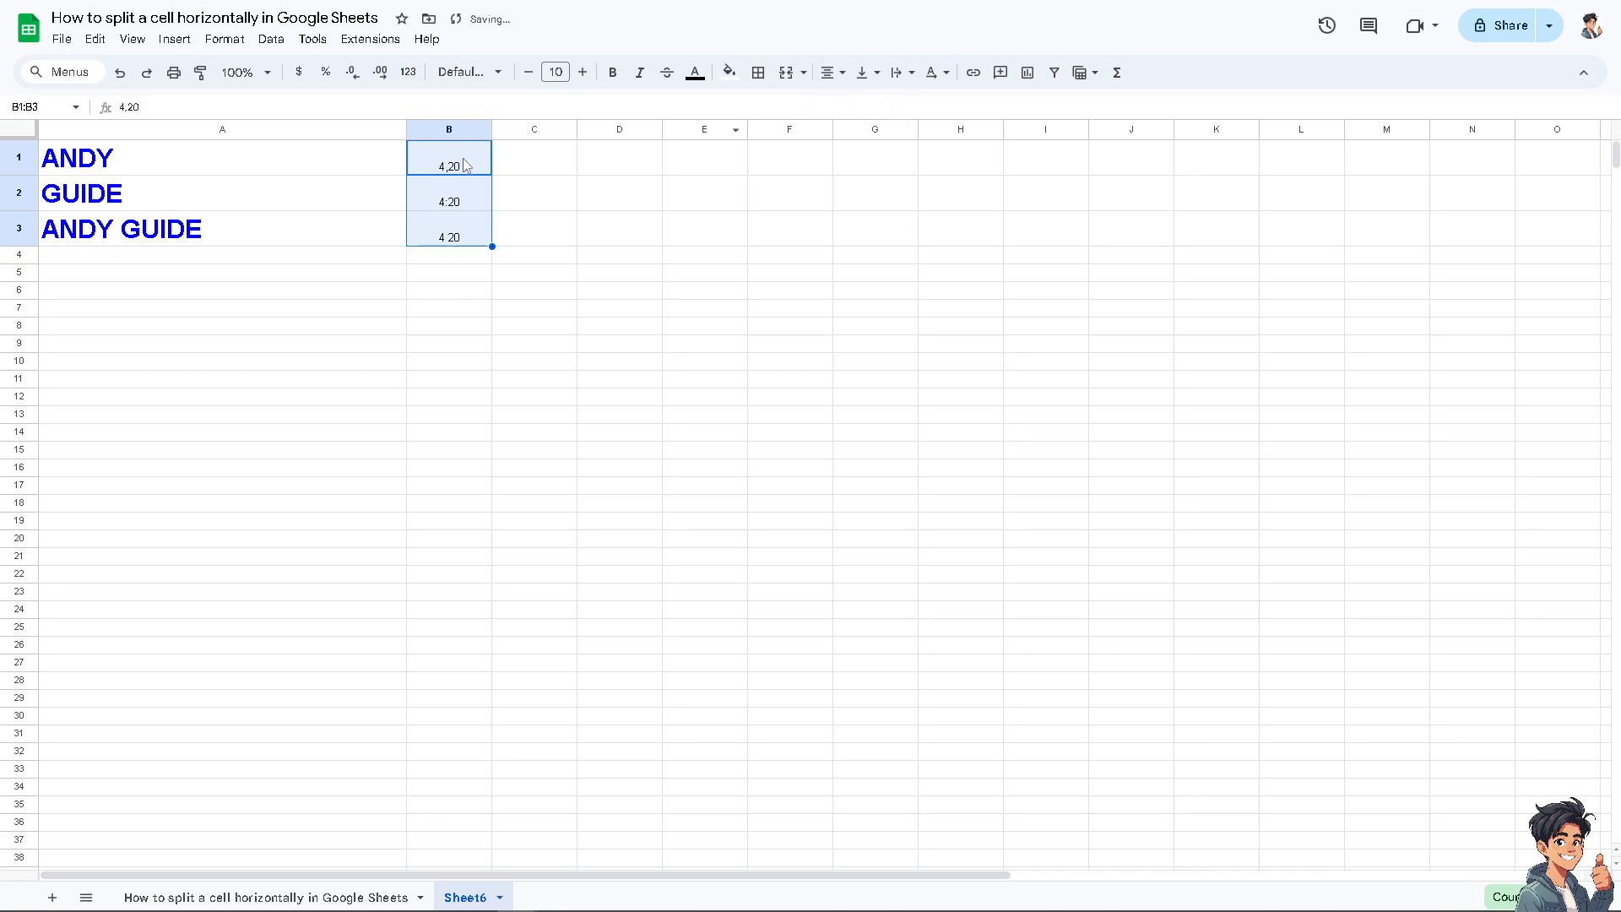
click(464, 73)
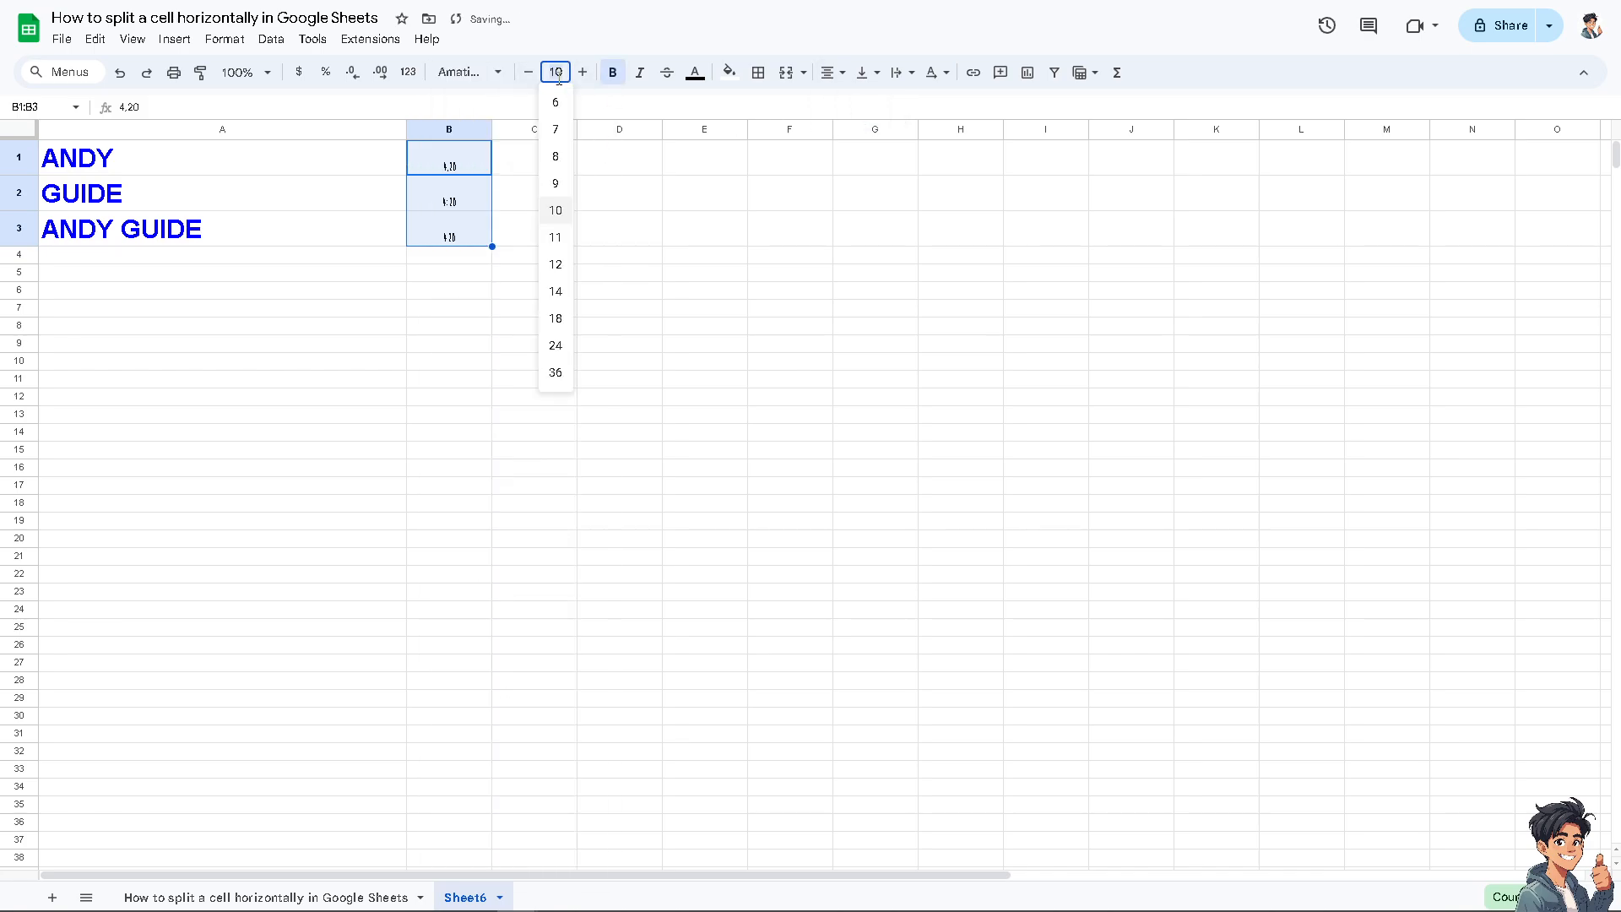
click(556, 209)
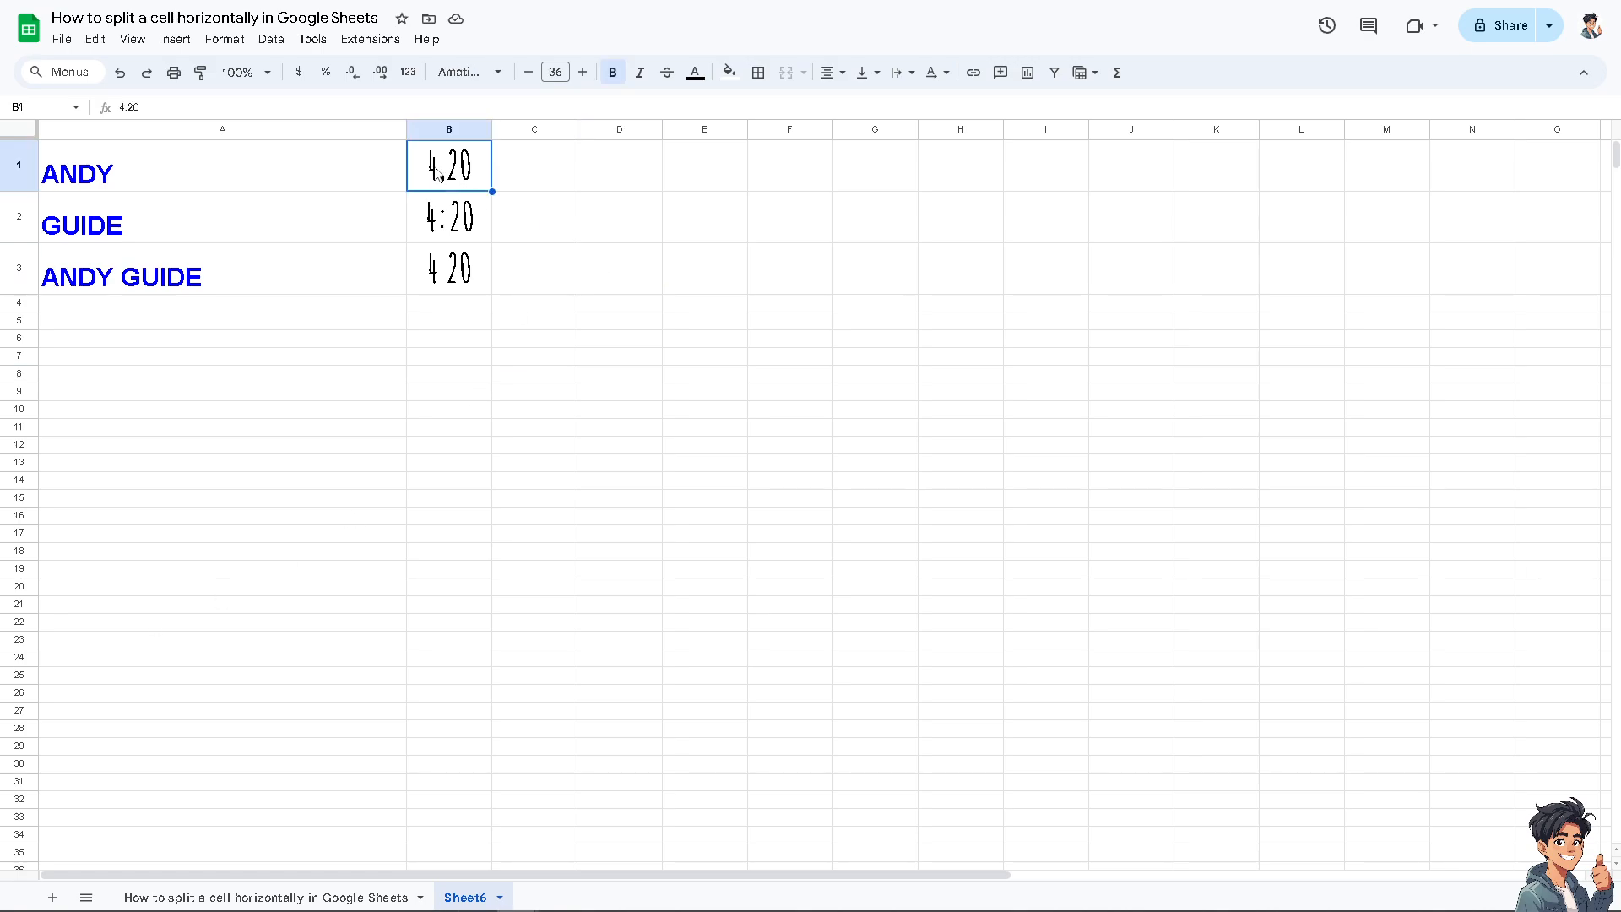
- Trial-split 4,20 in B1 into two columns via Data > Split text to columns, then undo it
click(270, 38)
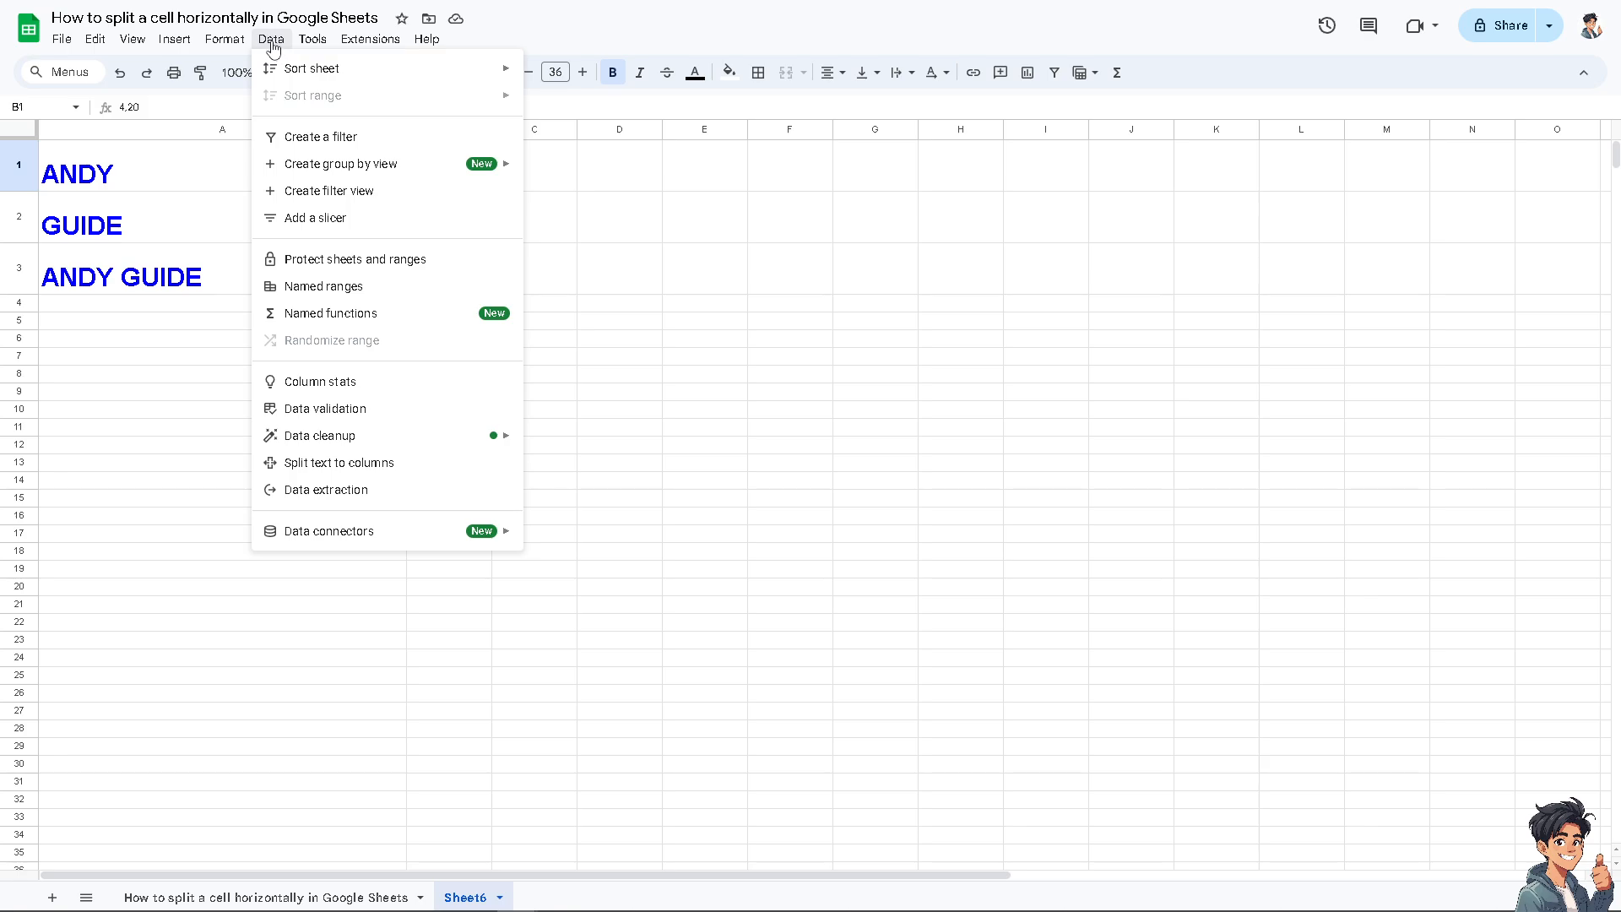
mouse_move(341, 463)
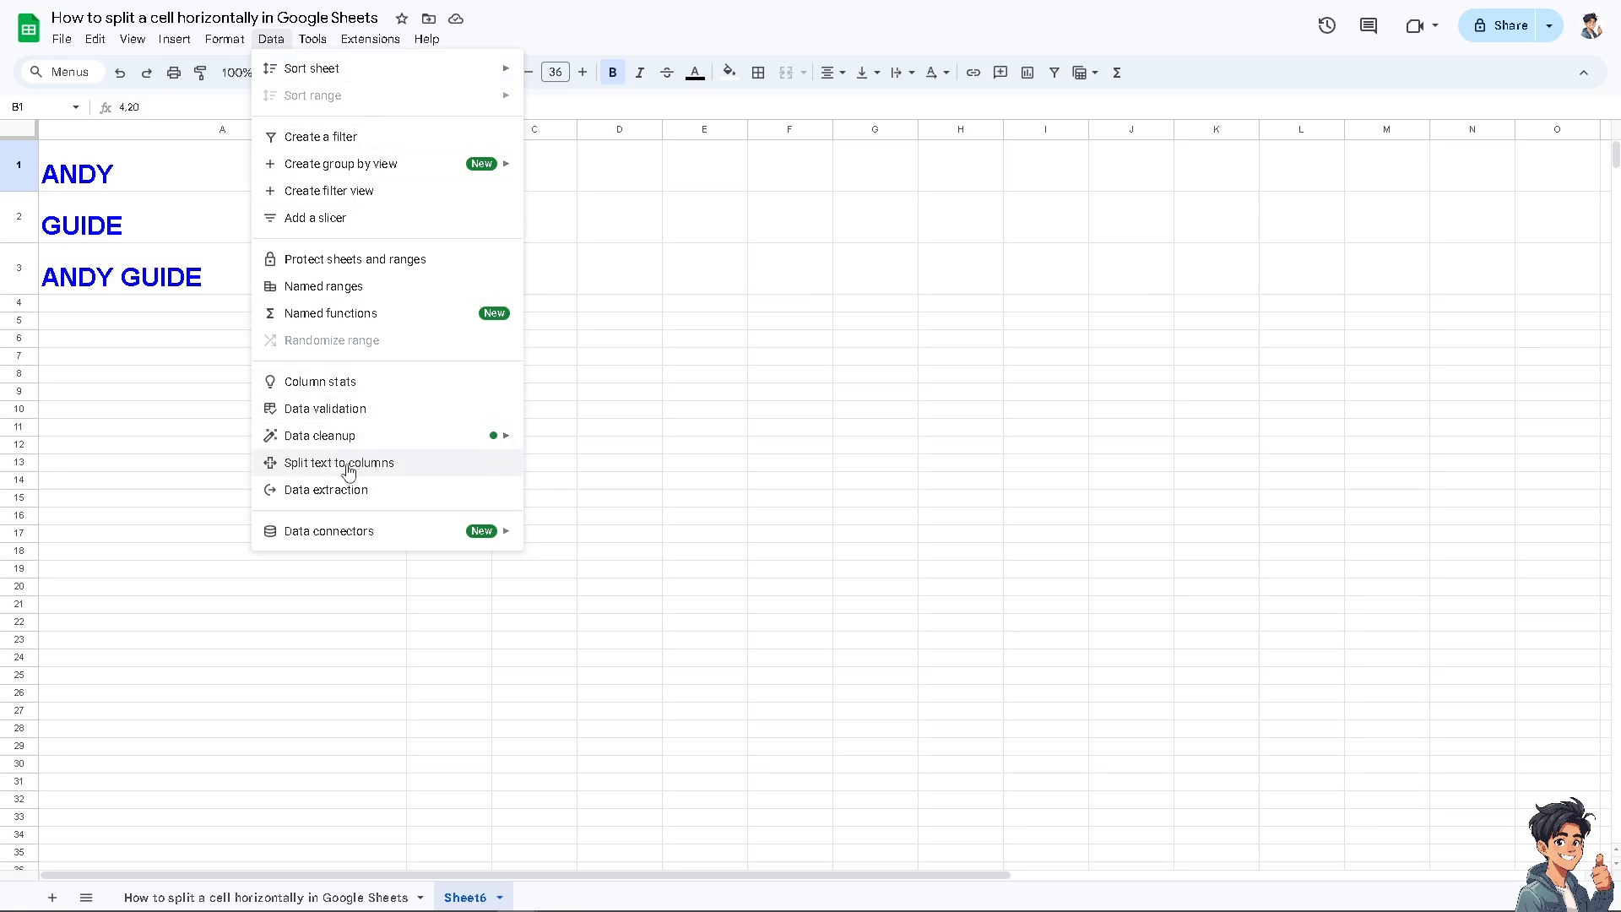
click(339, 463)
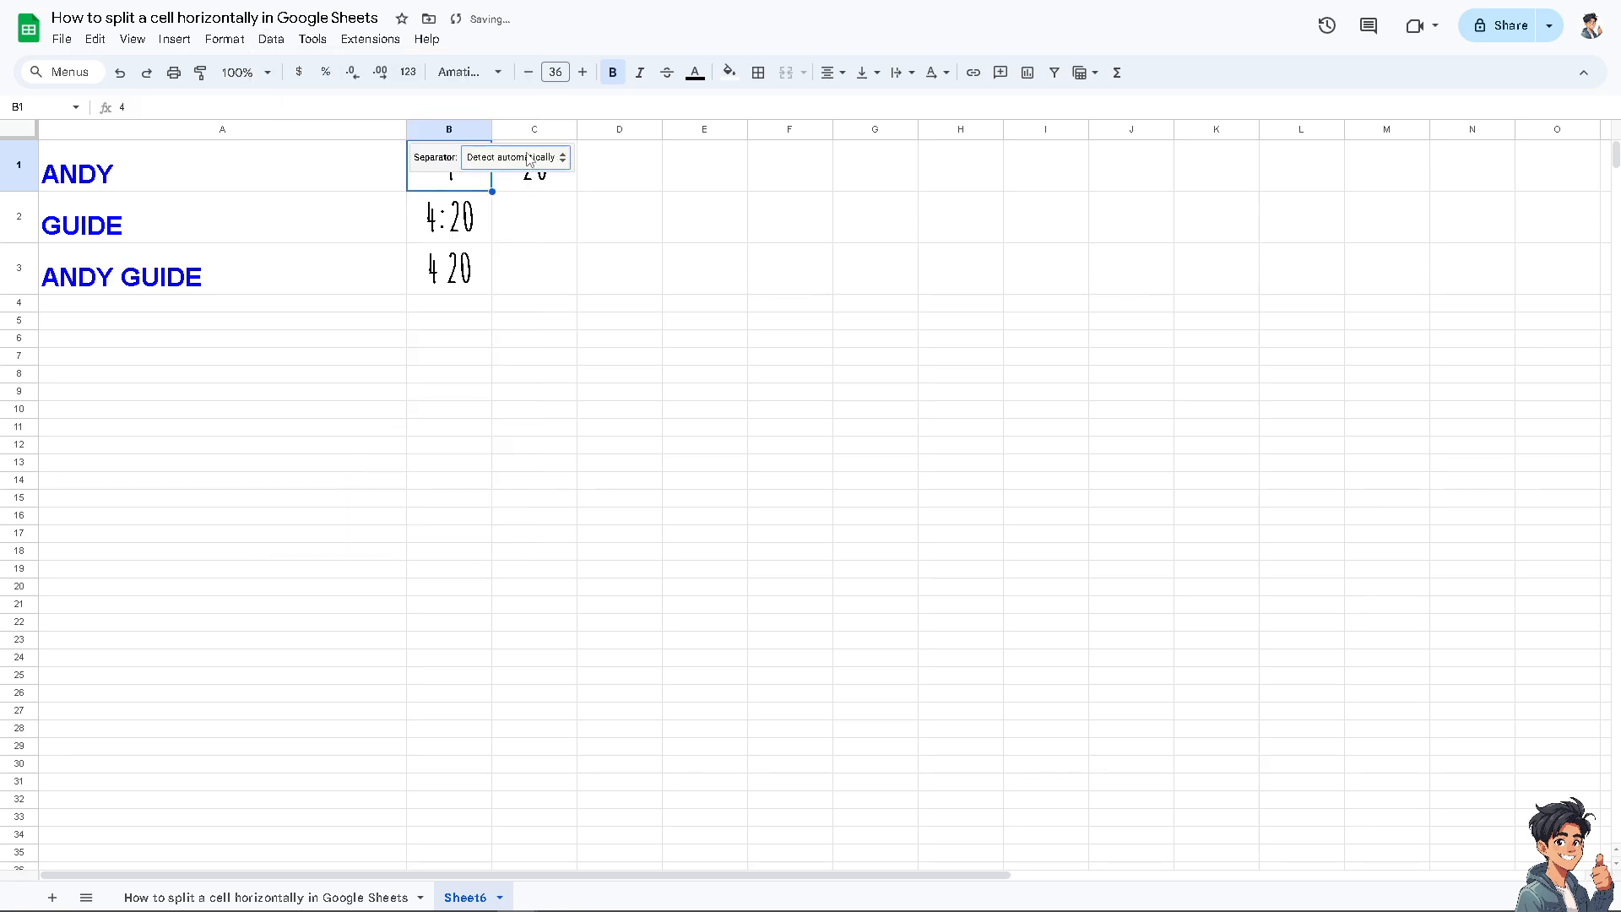
click(515, 157)
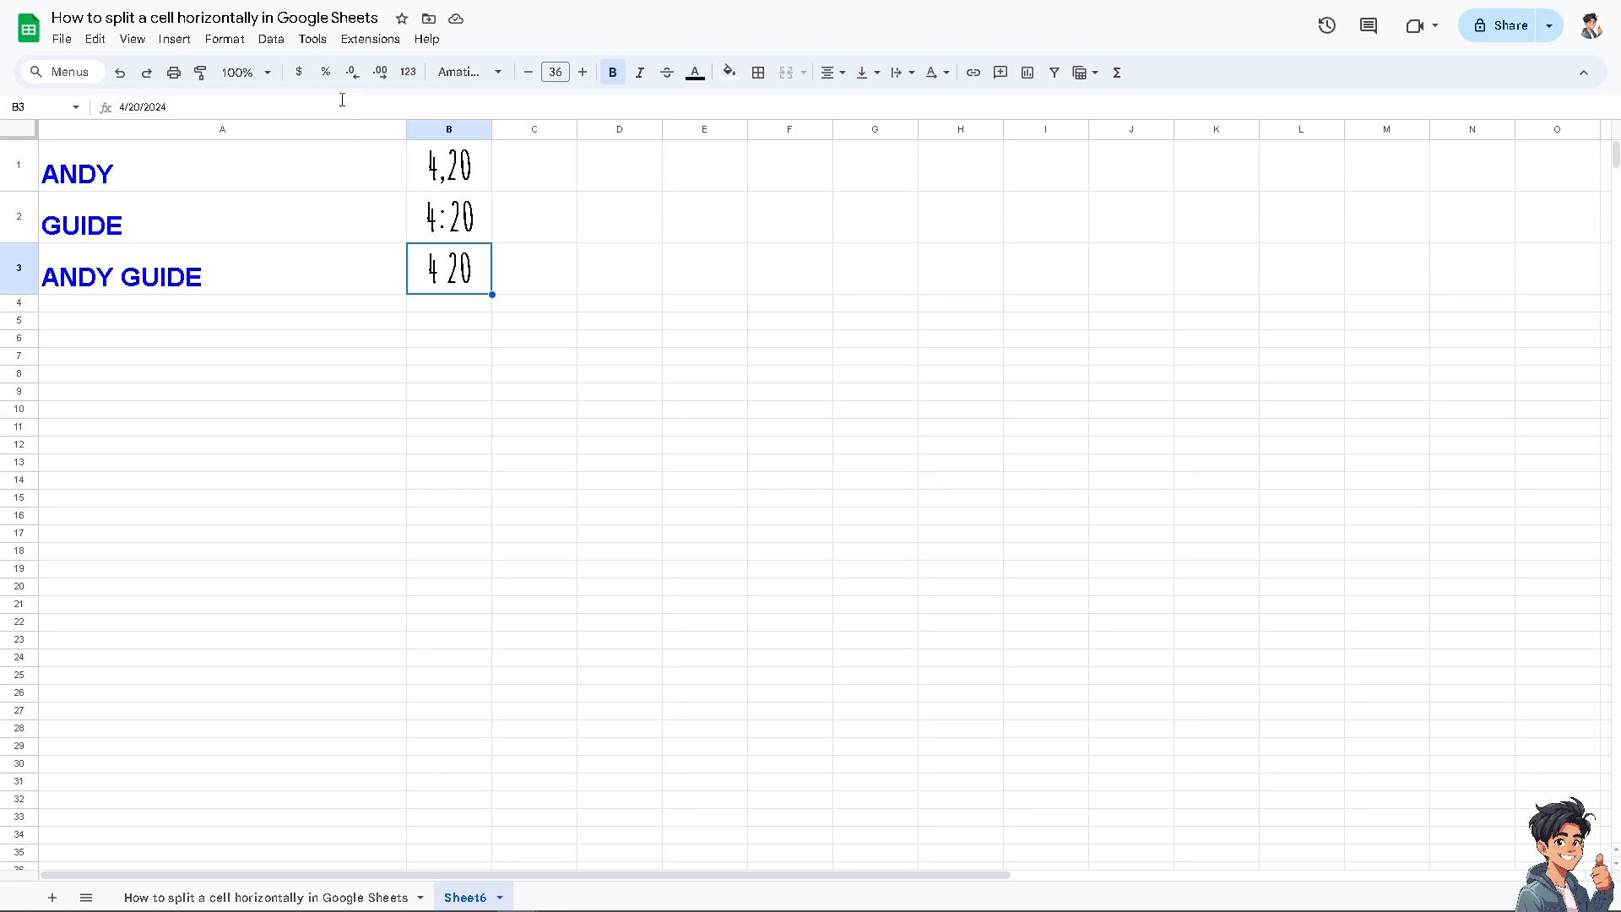
click(270, 39)
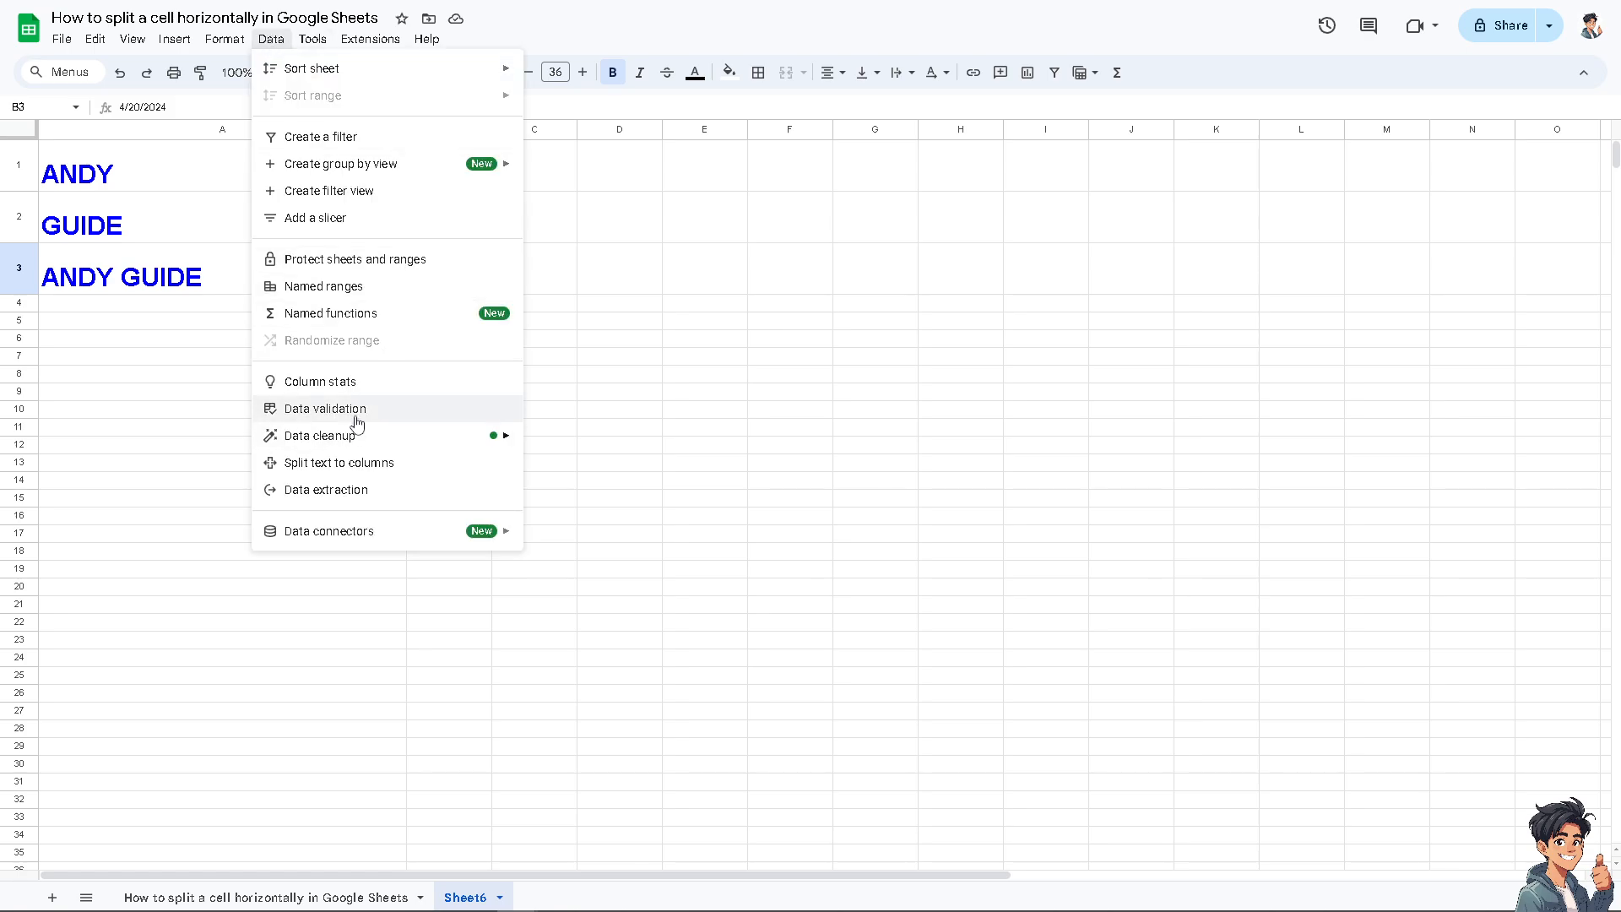
- Split the space-separated 4 20 in B3 into 4 and 20 across two columns
click(345, 463)
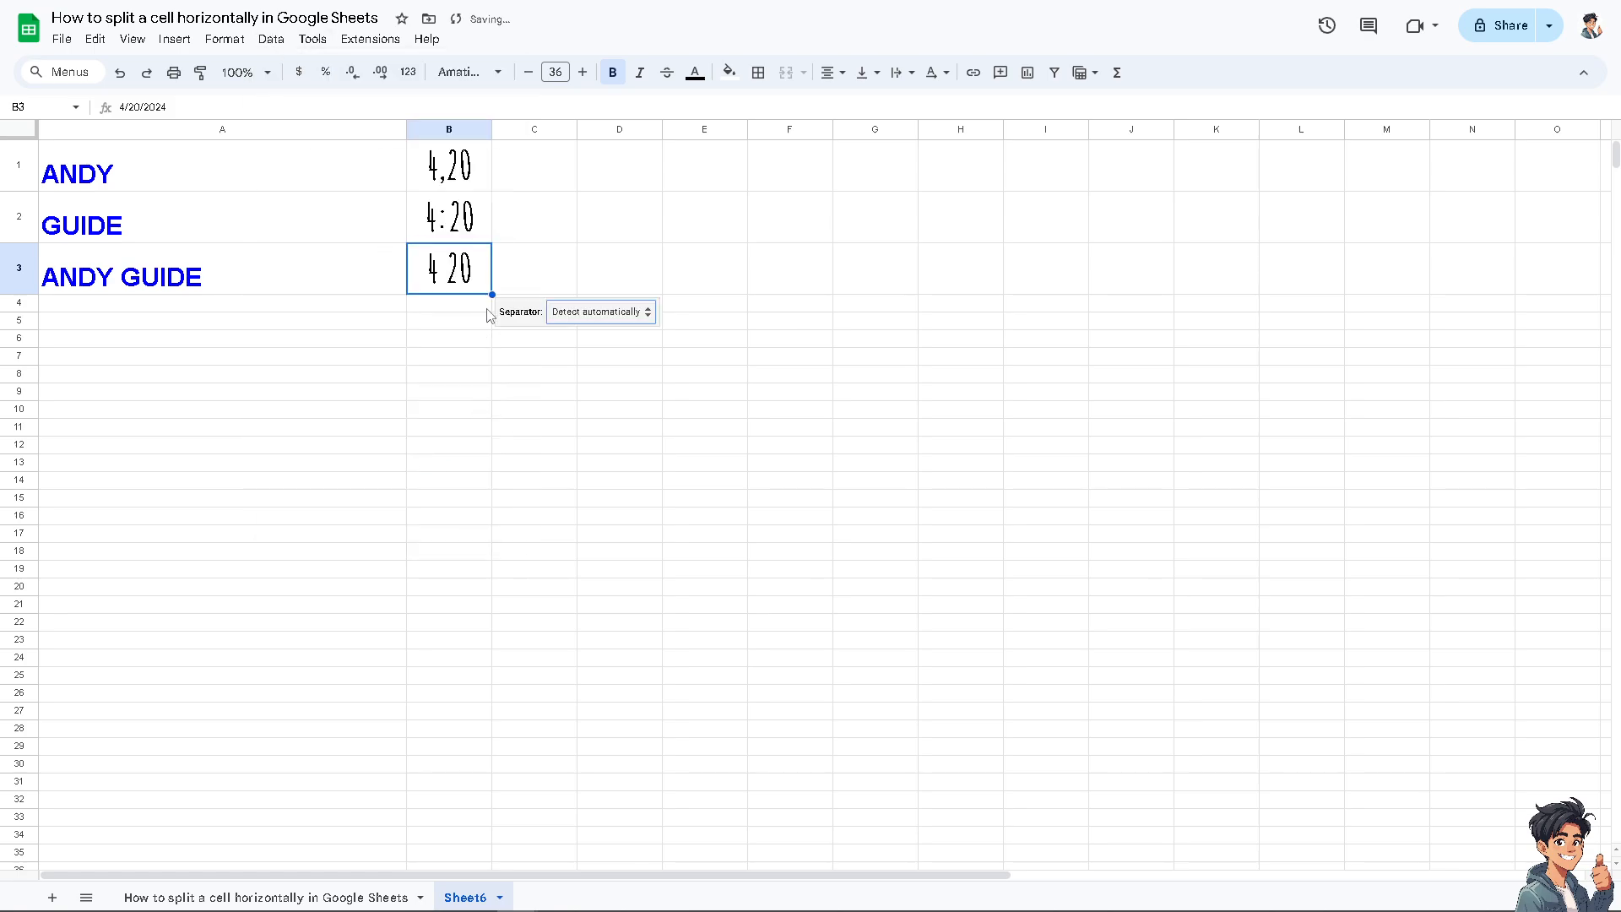
click(601, 311)
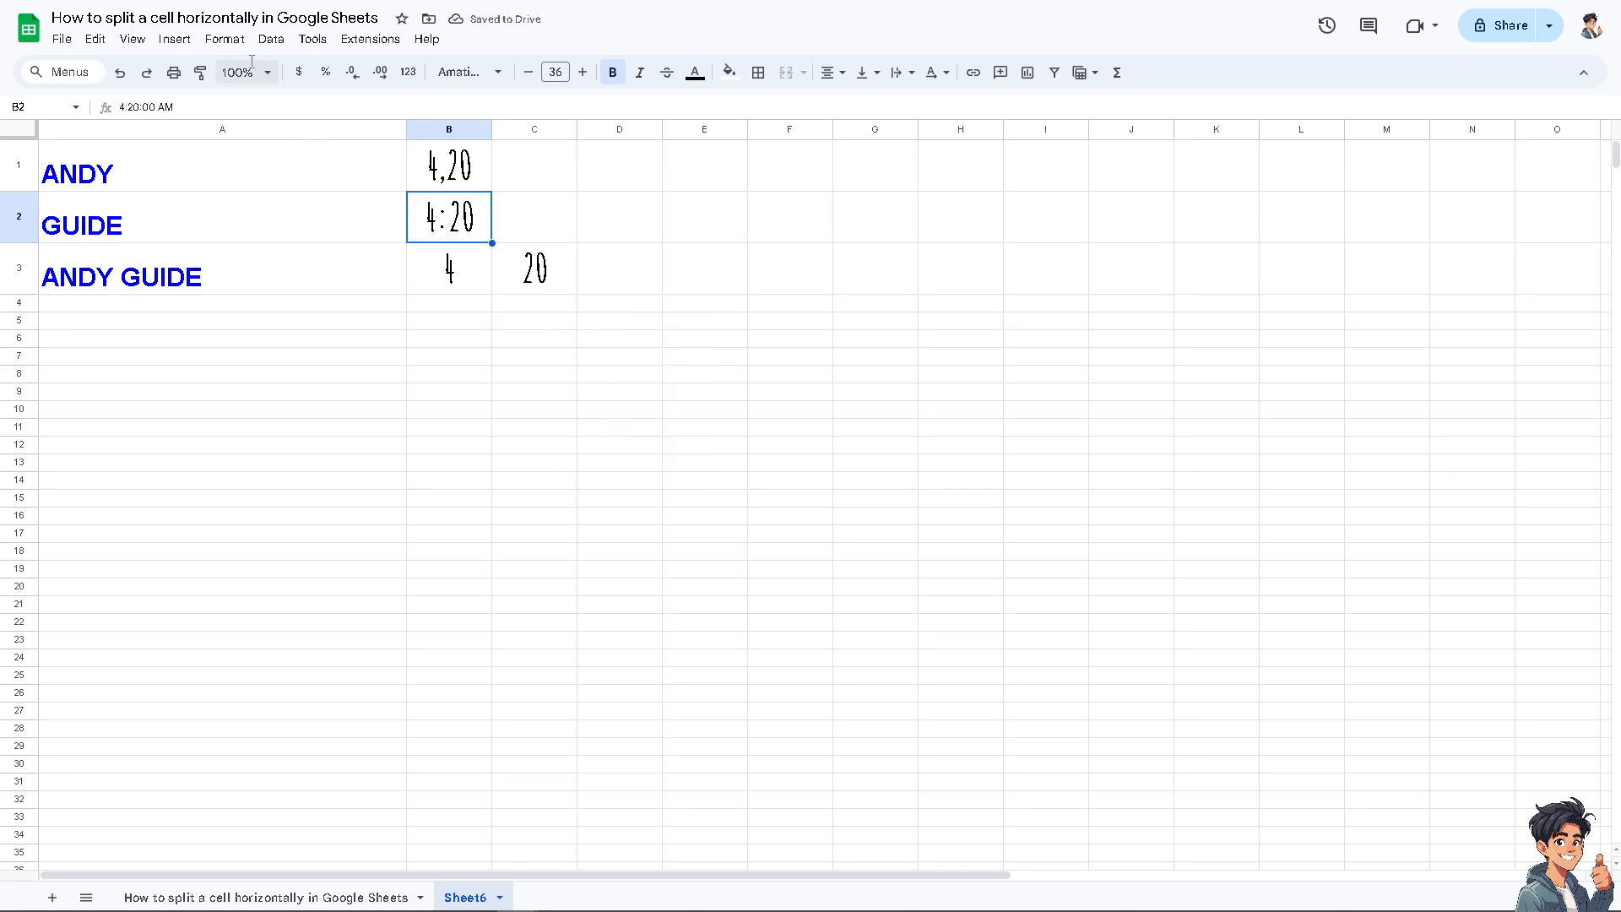
click(270, 39)
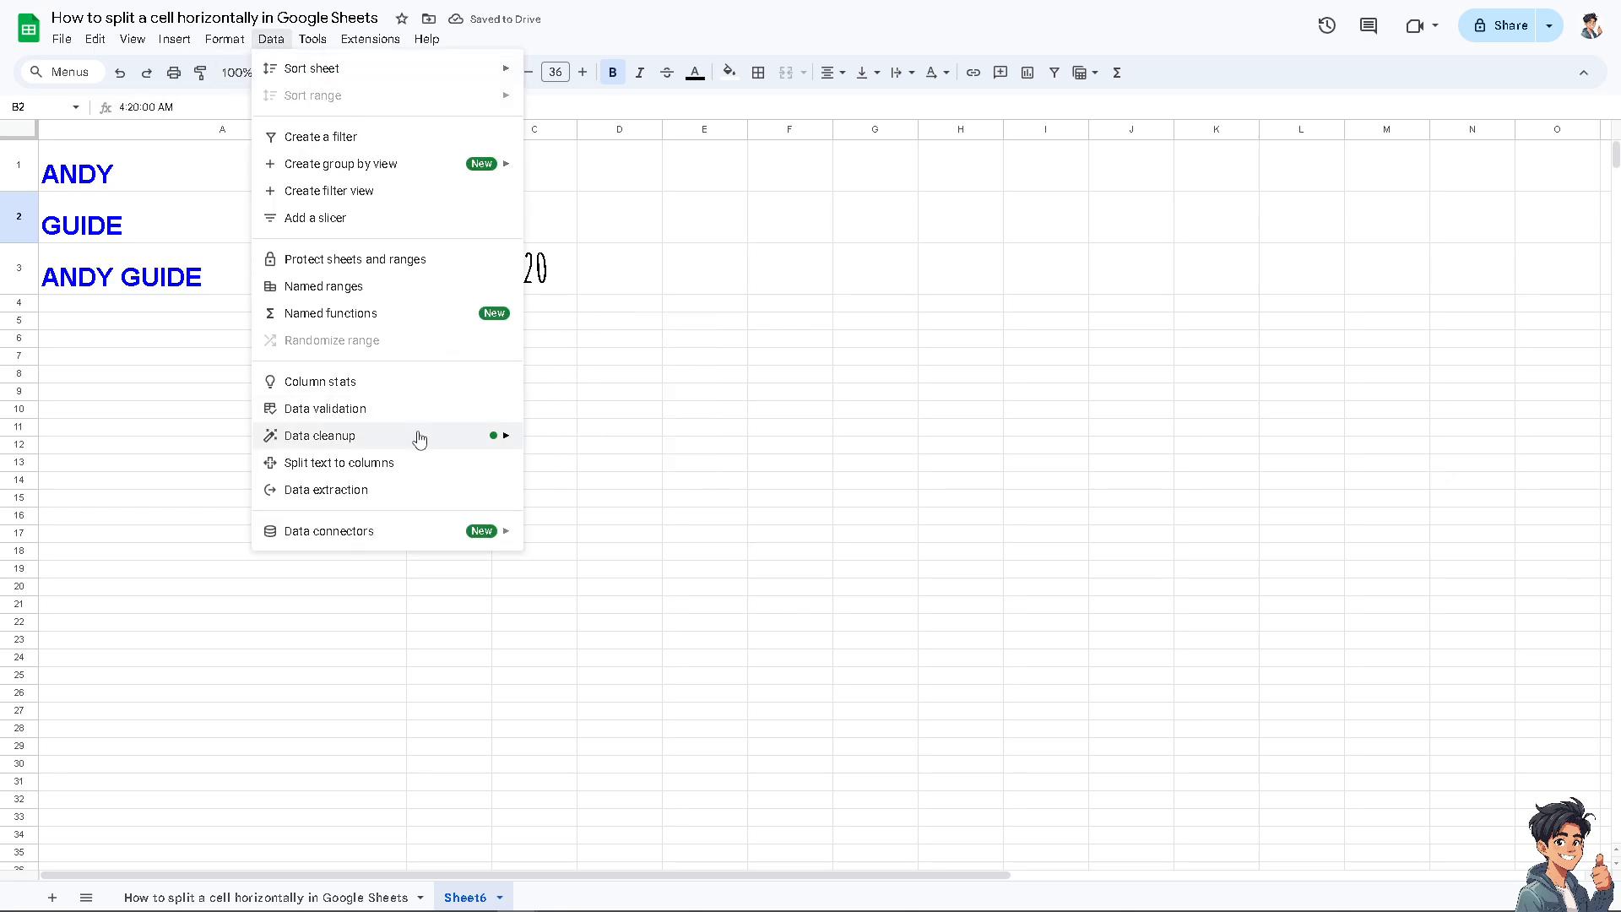
- Attempt splitting 4:20 in B2 with the separator set to Semicolon, leaving it whole
click(339, 463)
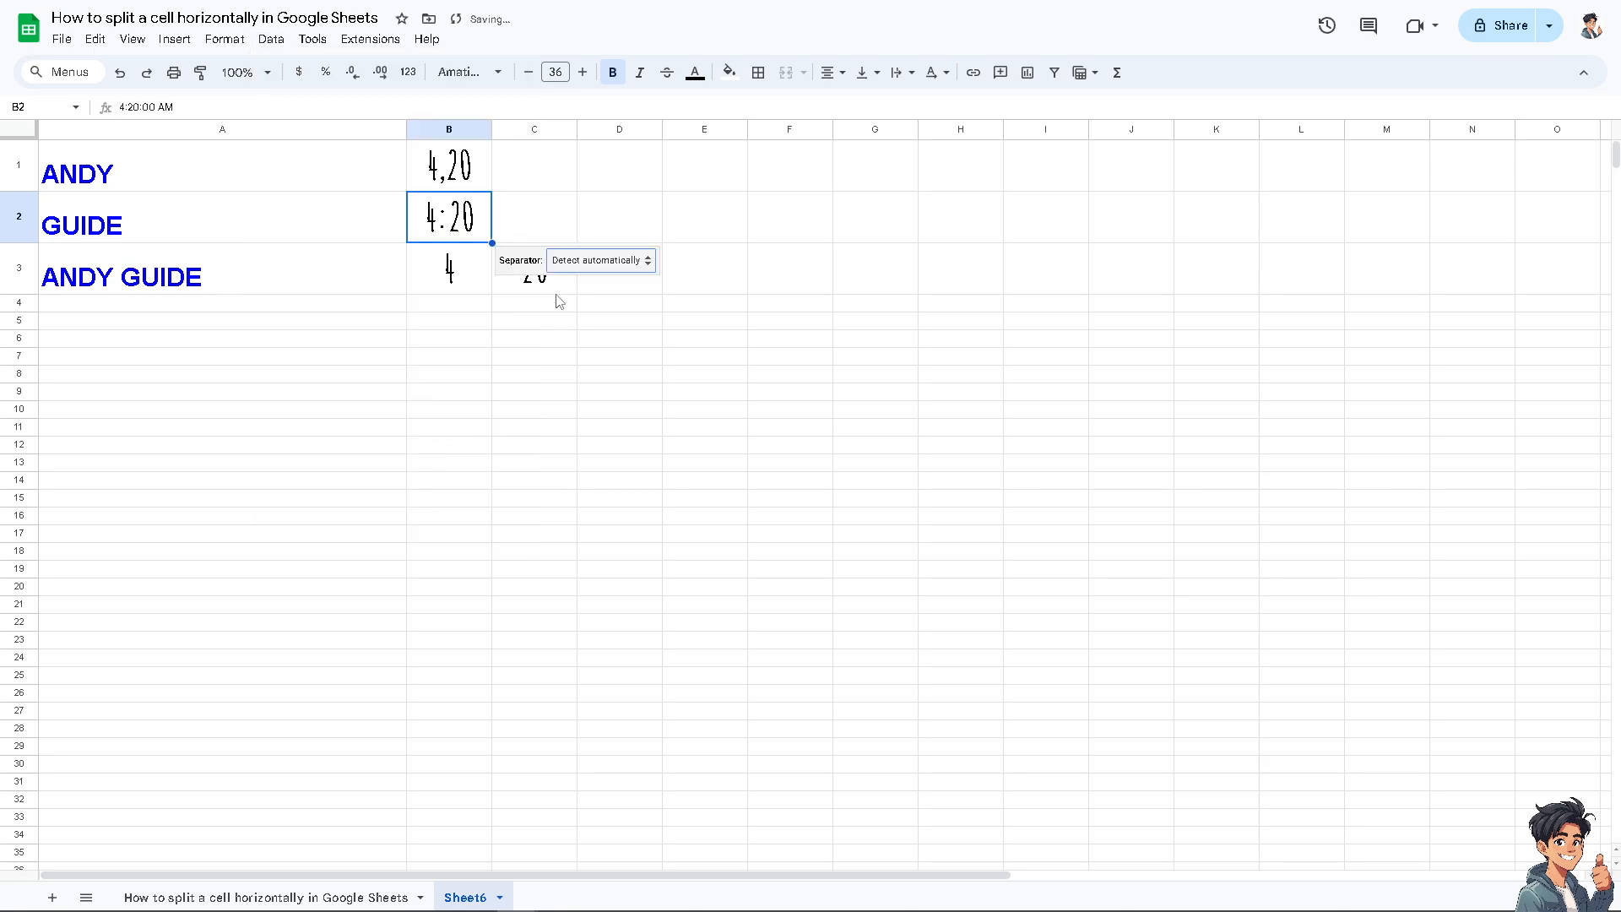
click(601, 260)
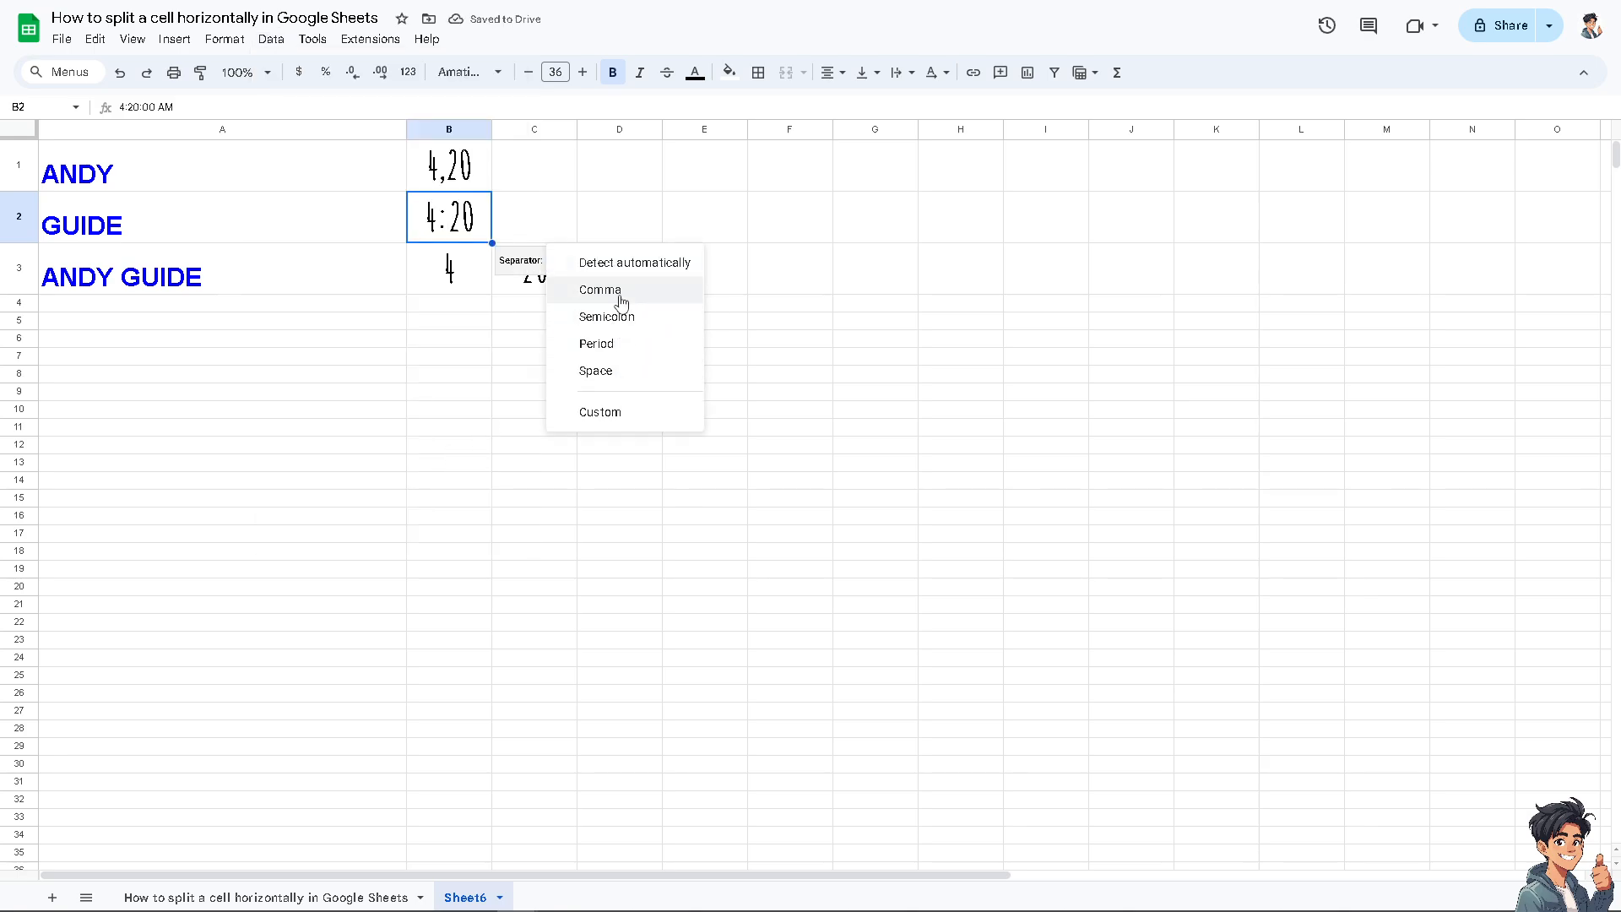
click(606, 316)
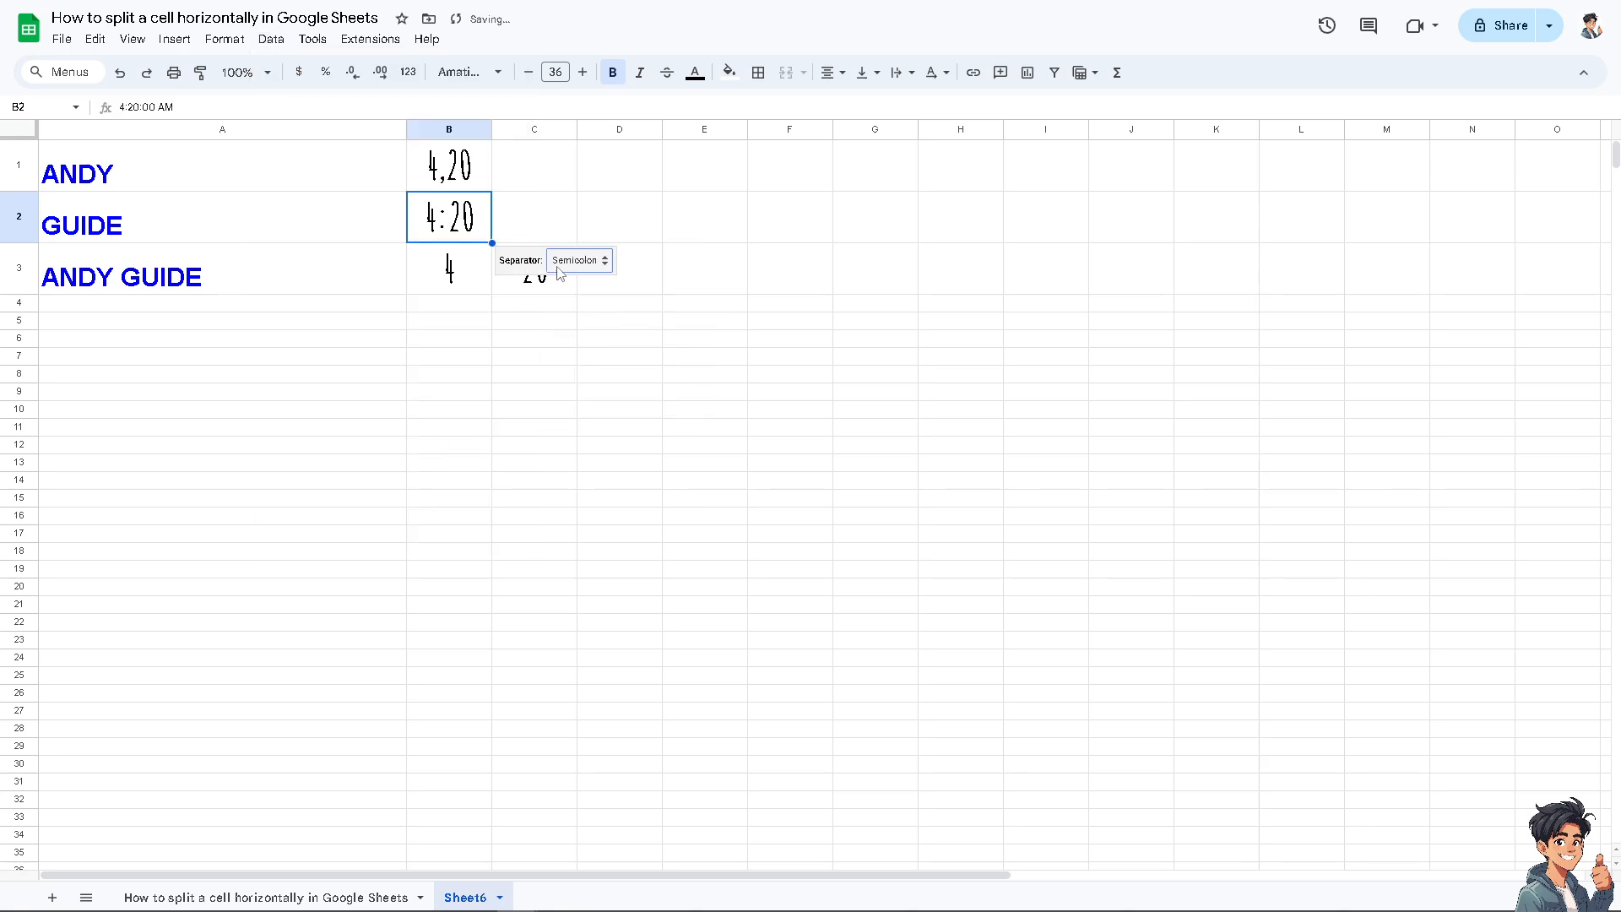
click(270, 39)
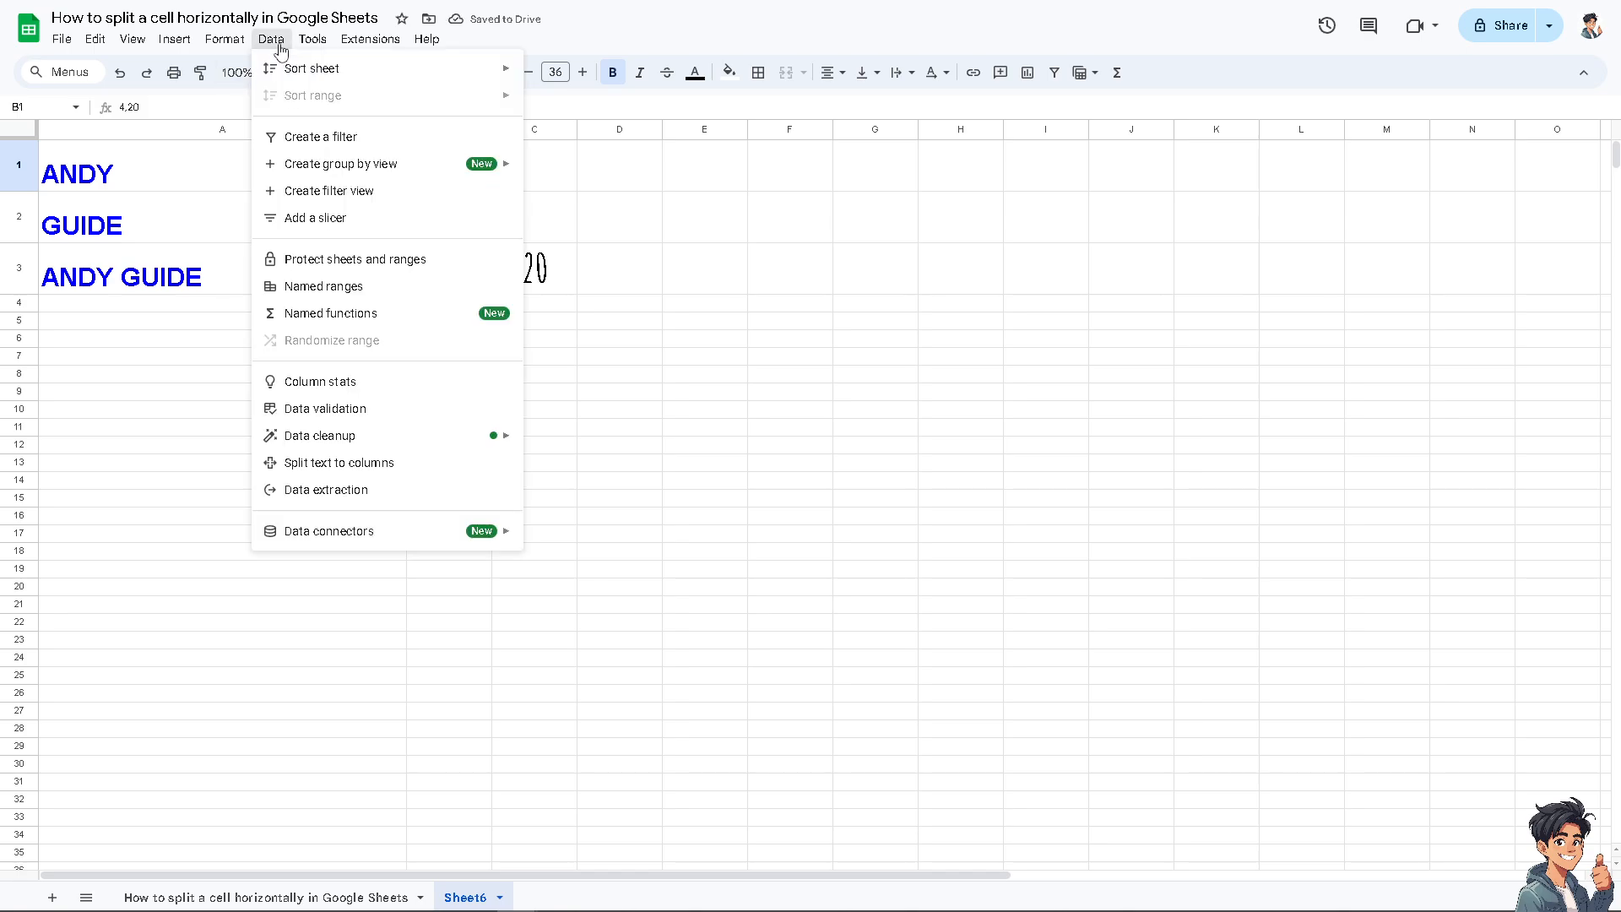
mouse_move(326, 407)
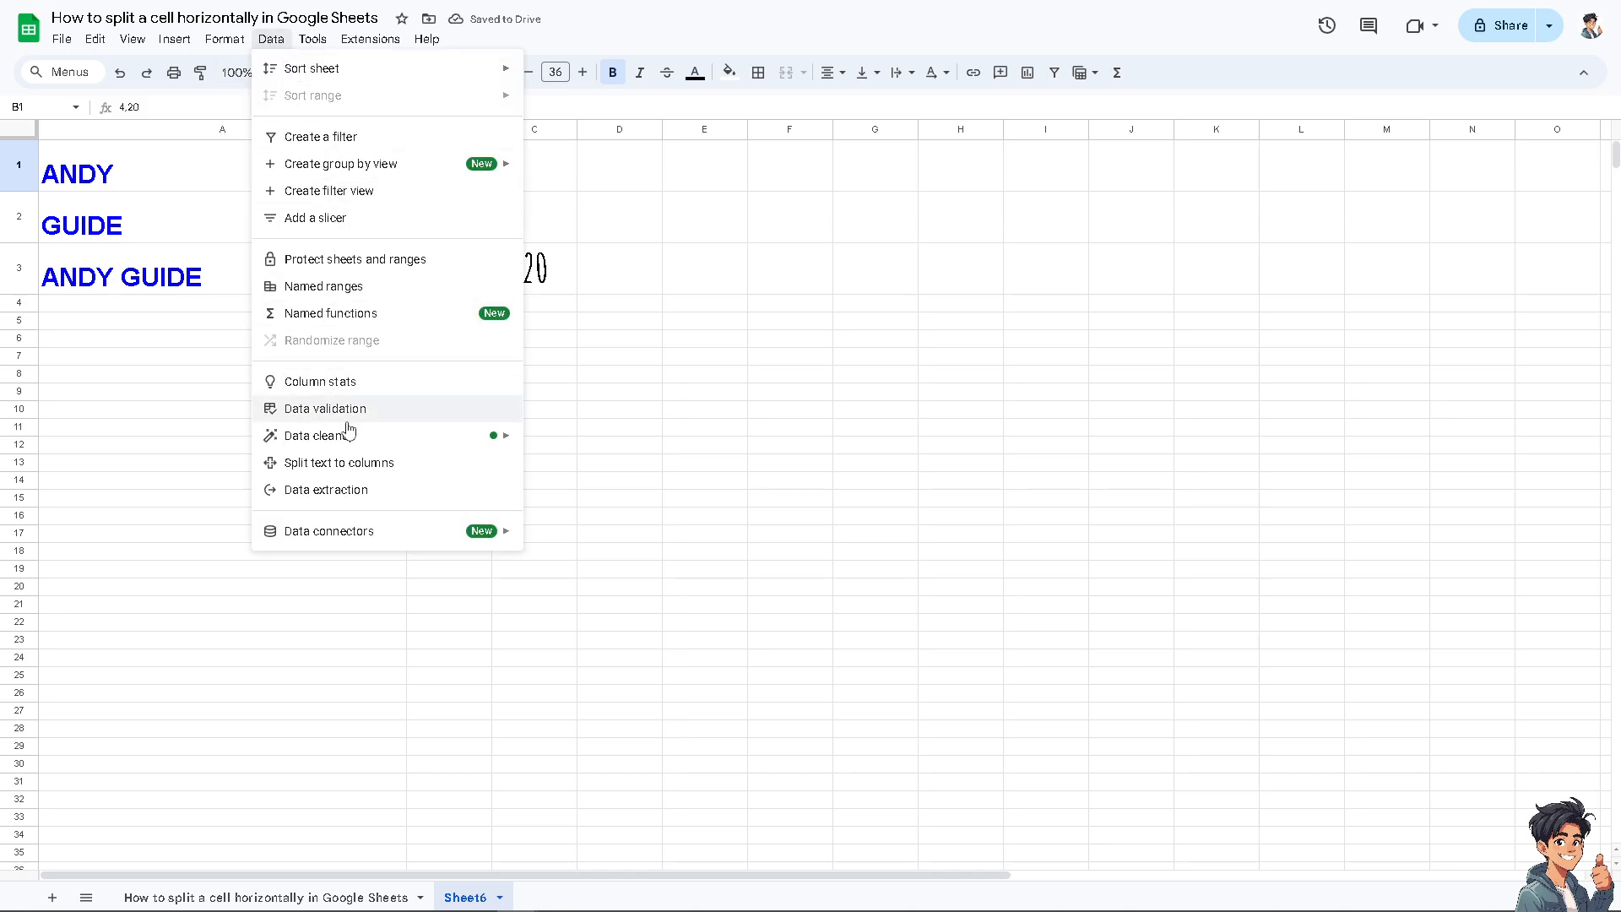
- Split the comma-separated 4,20 in B1 into 4 and 20 across two columns
click(342, 462)
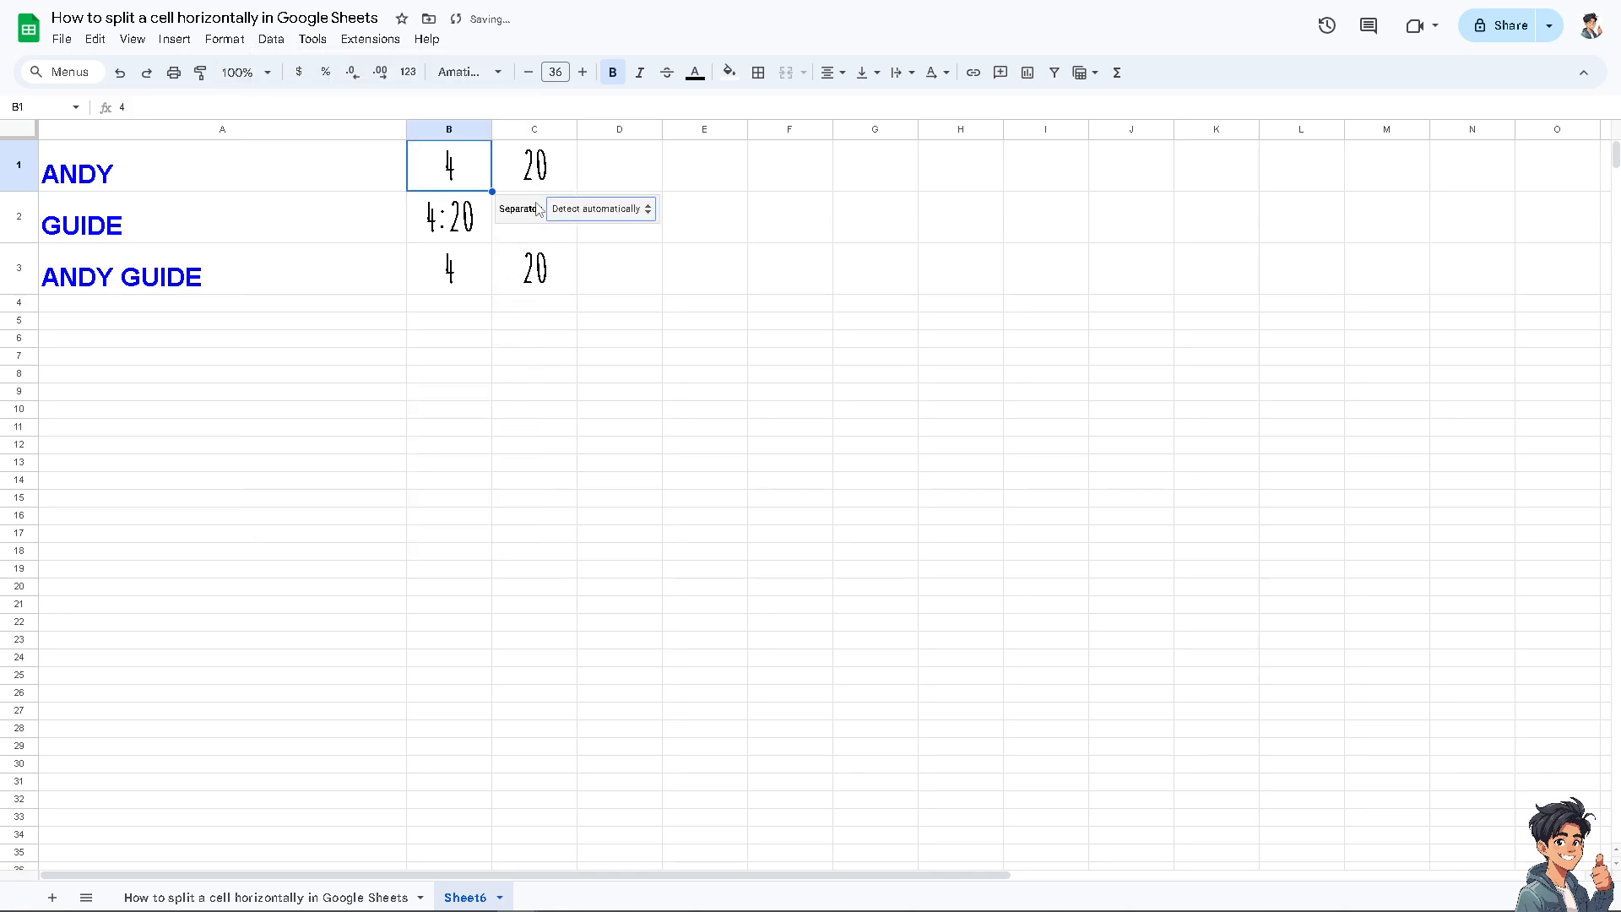